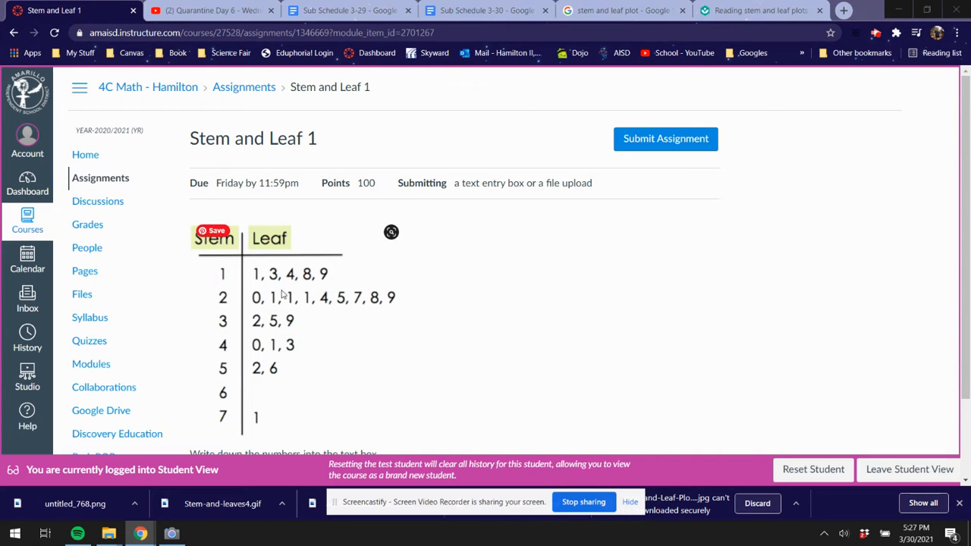
mouse_move(230, 289)
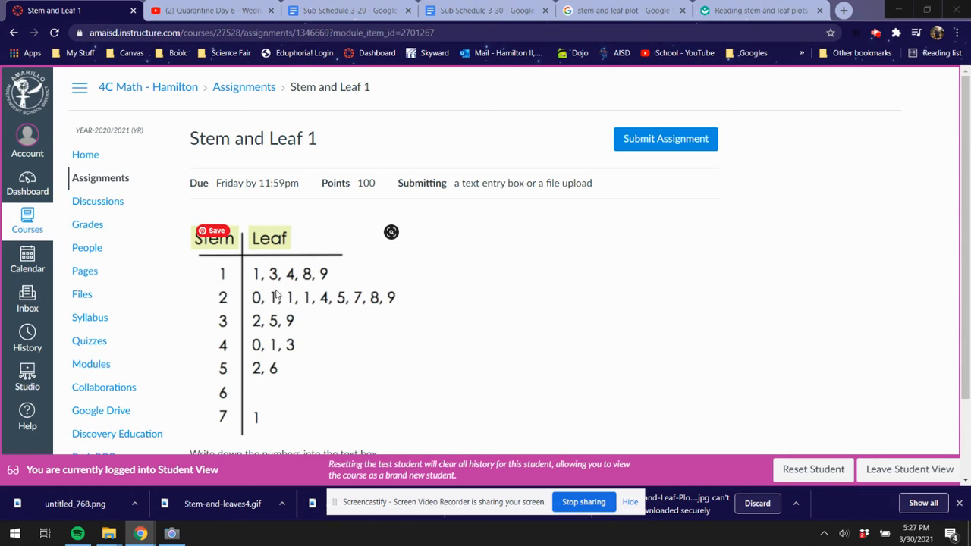
Start a Stem and Leaf 1 submission using the Text Entry option.
scroll(down, 3)
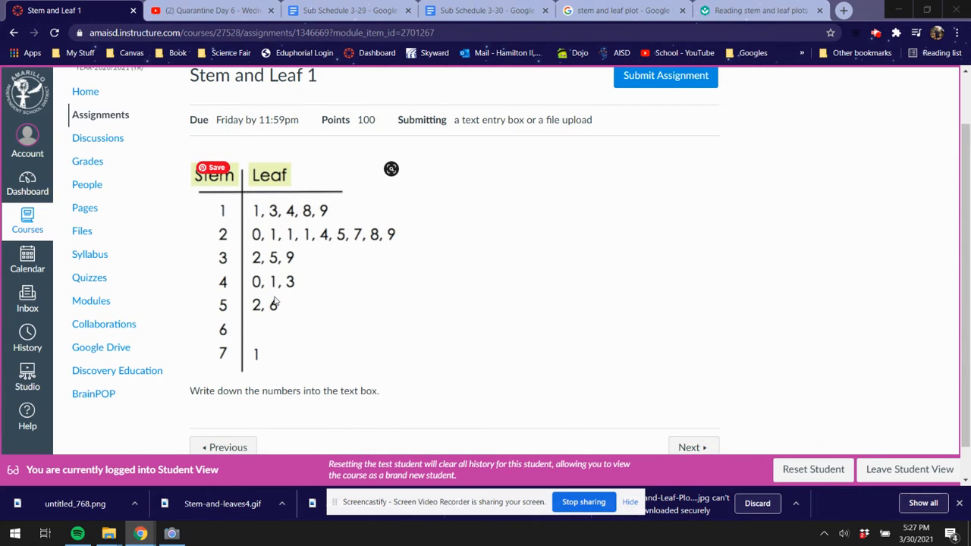
mouse_move(311, 319)
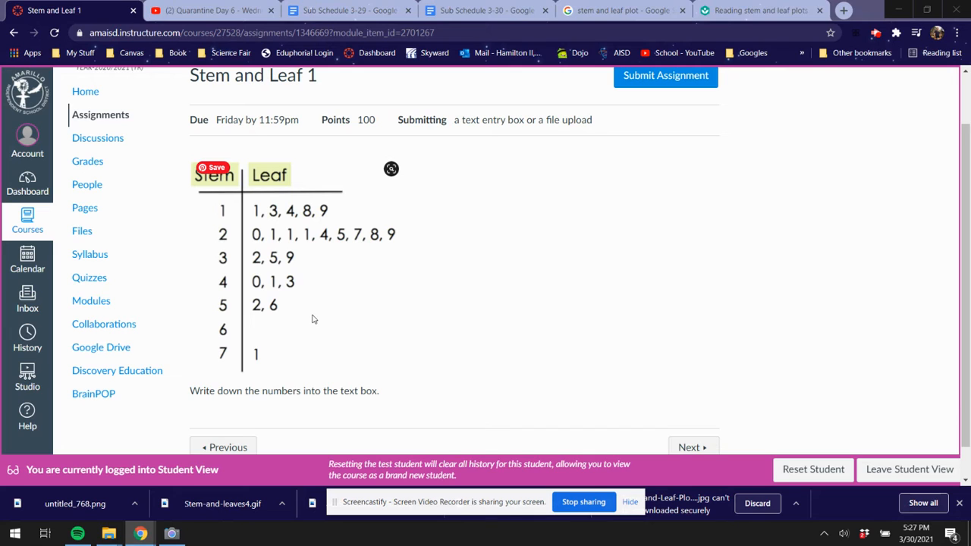
mouse_move(318, 280)
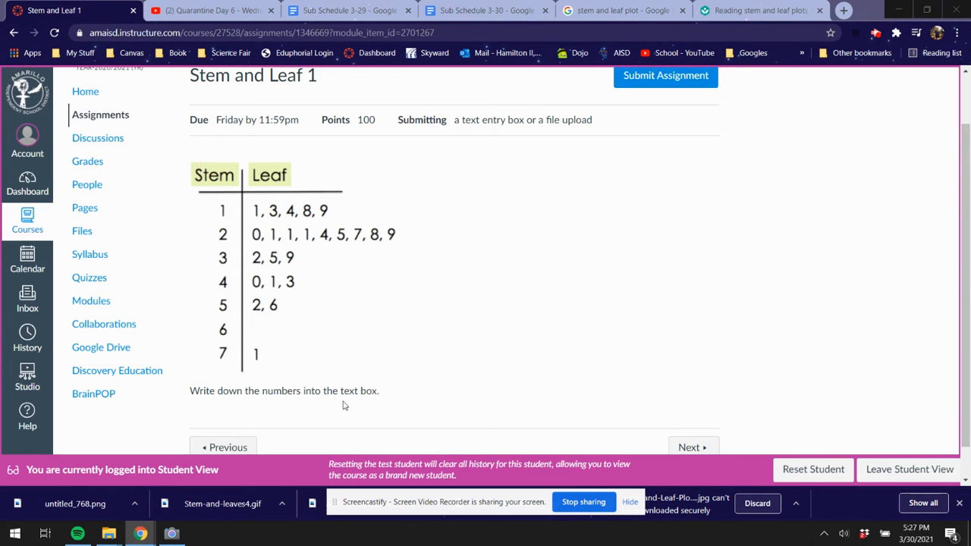
scroll(down, 3)
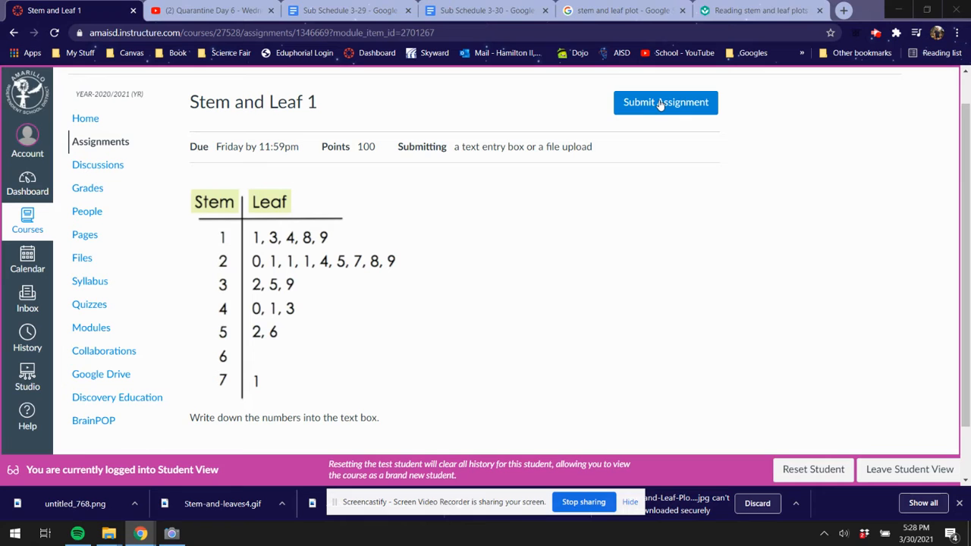
click(665, 103)
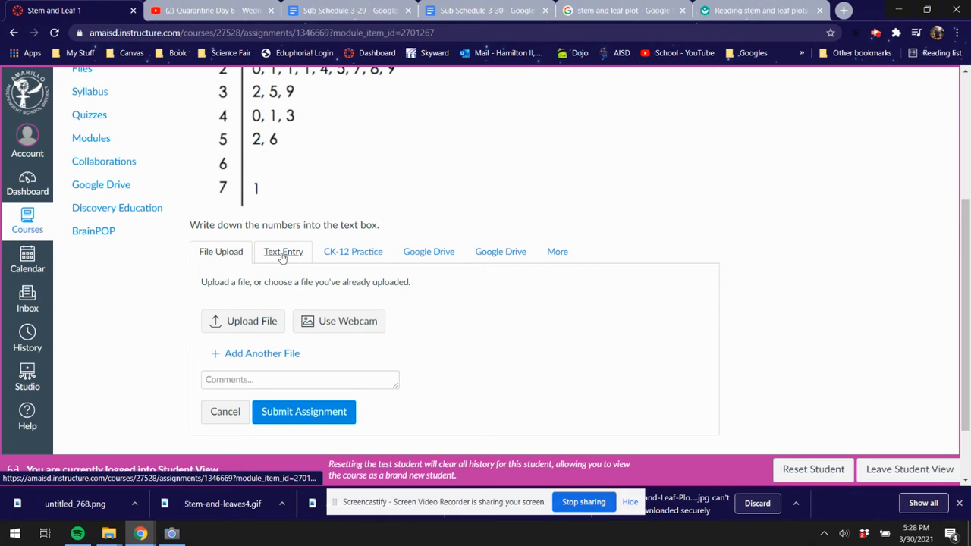
click(283, 251)
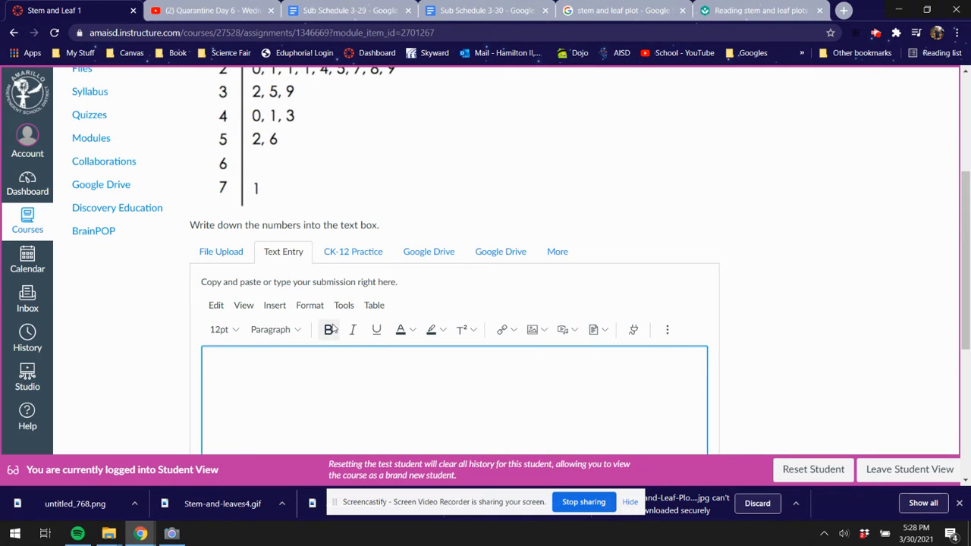
scroll(down, 3)
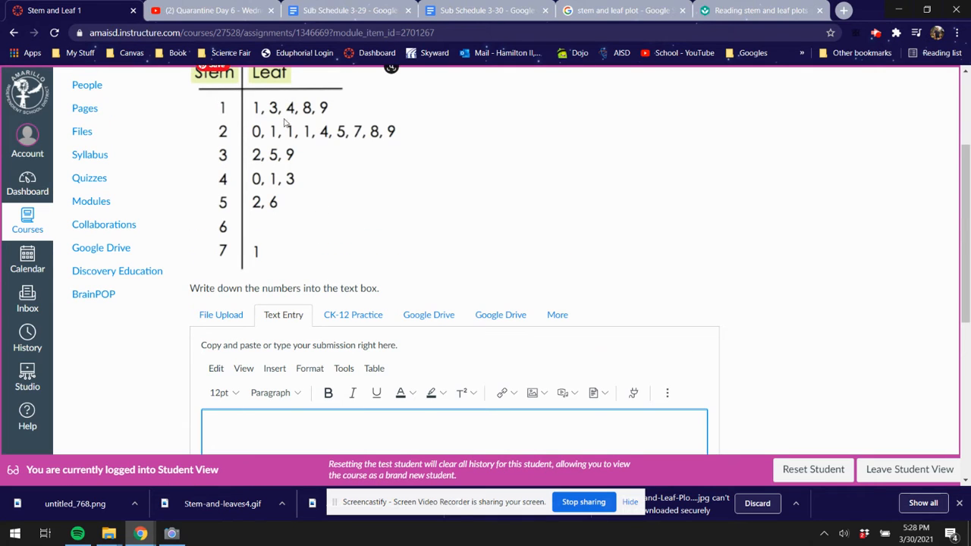
click(227, 430)
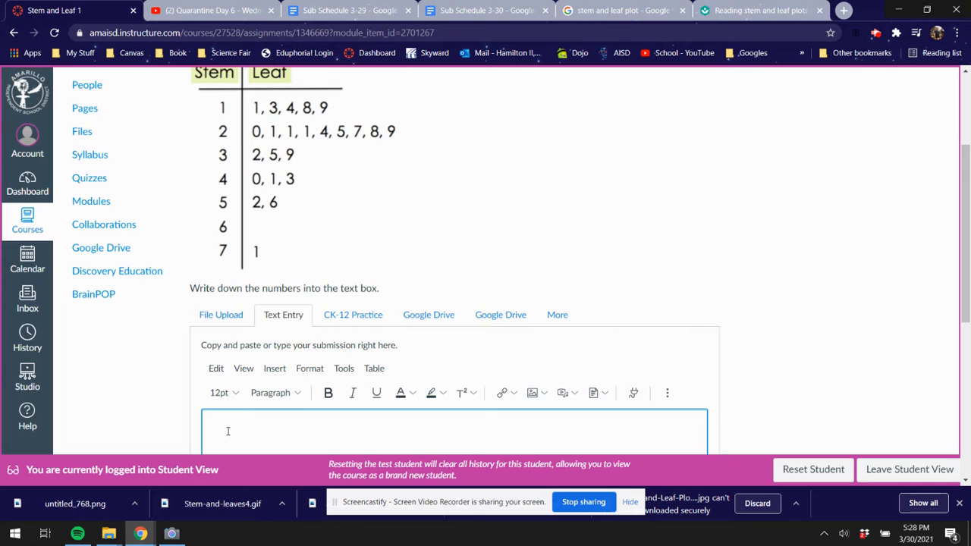
click(227, 431)
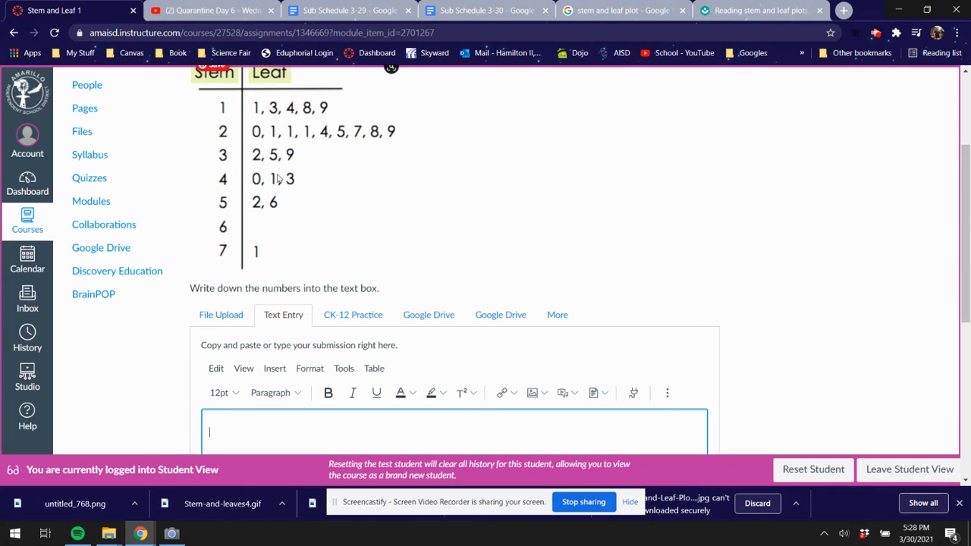
mouse_move(402, 218)
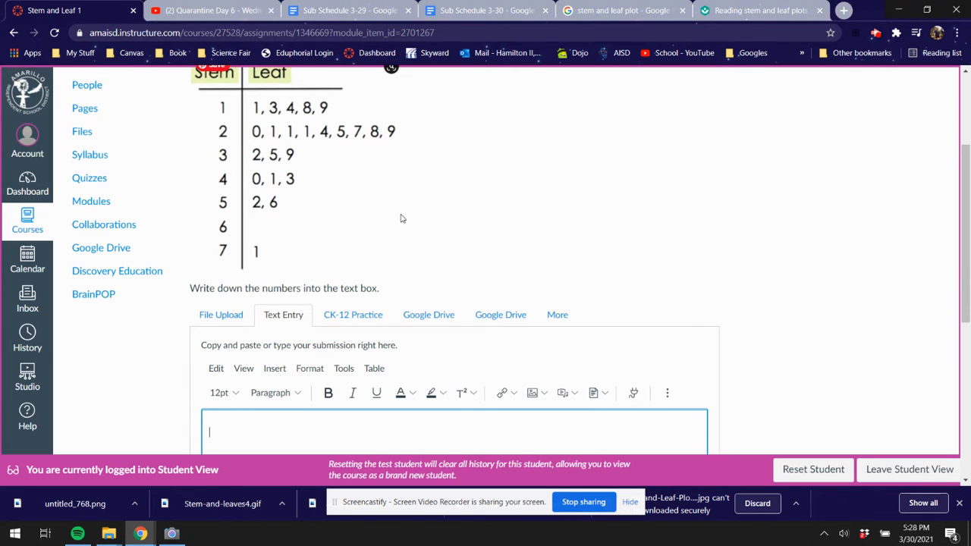
scroll(down, 3)
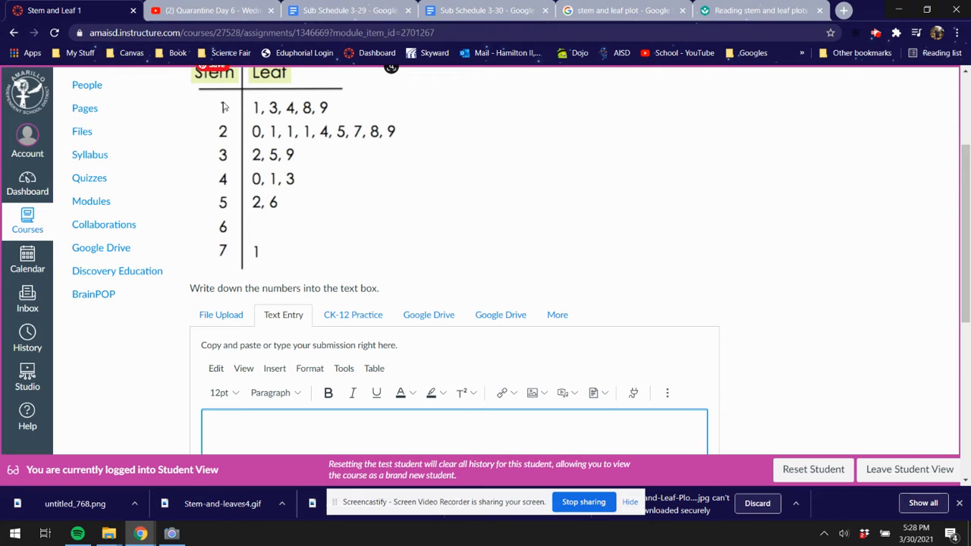
mouse_move(267, 118)
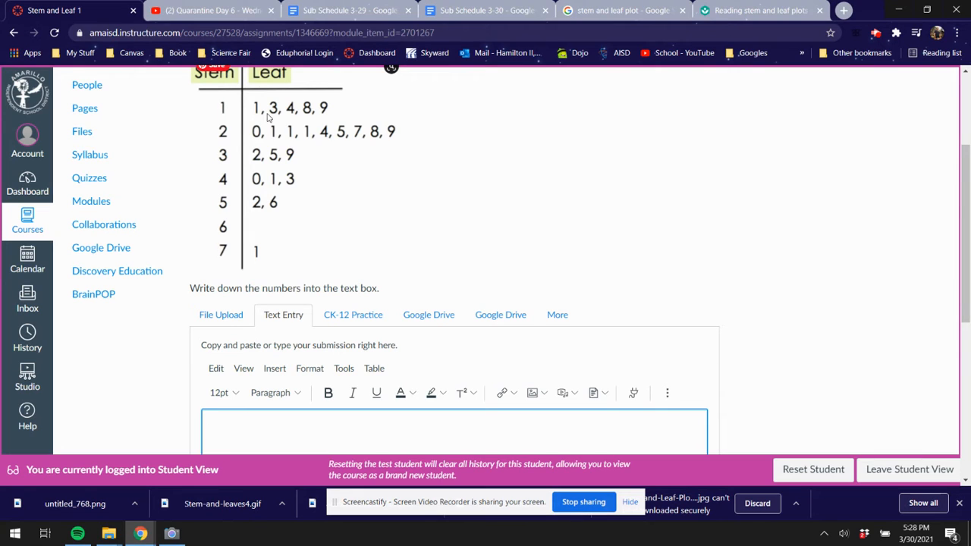
click(224, 432)
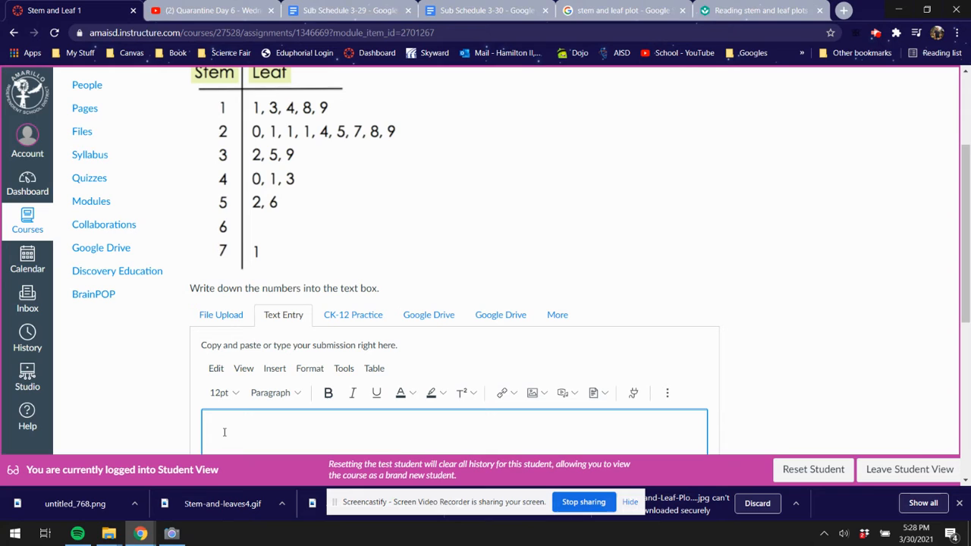
Type the stem 1 values "11, 13, 14," into the answer box.
text(11, 13)
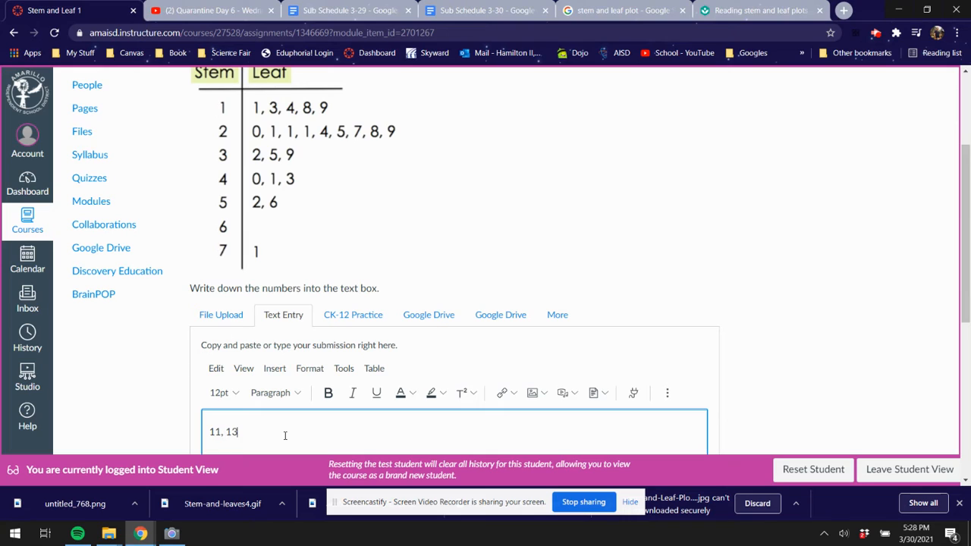
text(,)
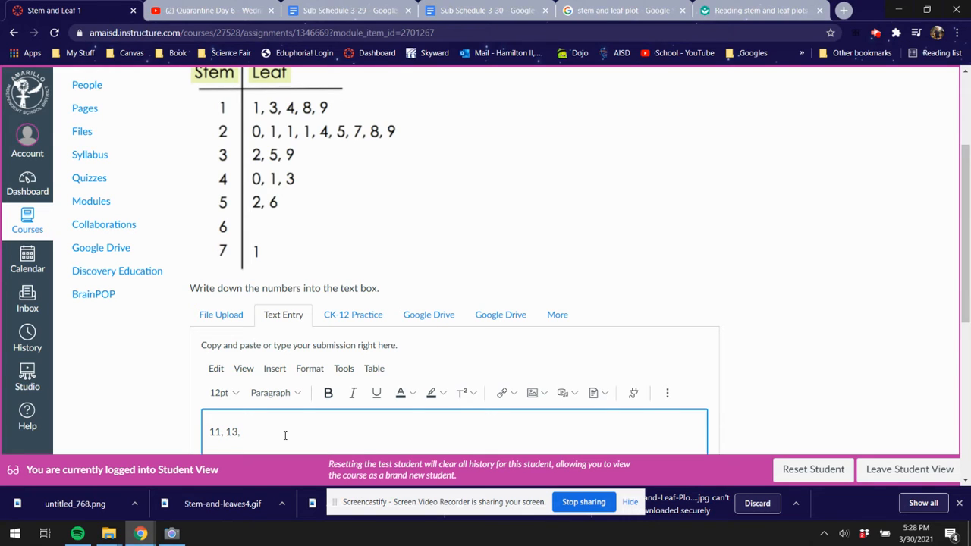
text(1)
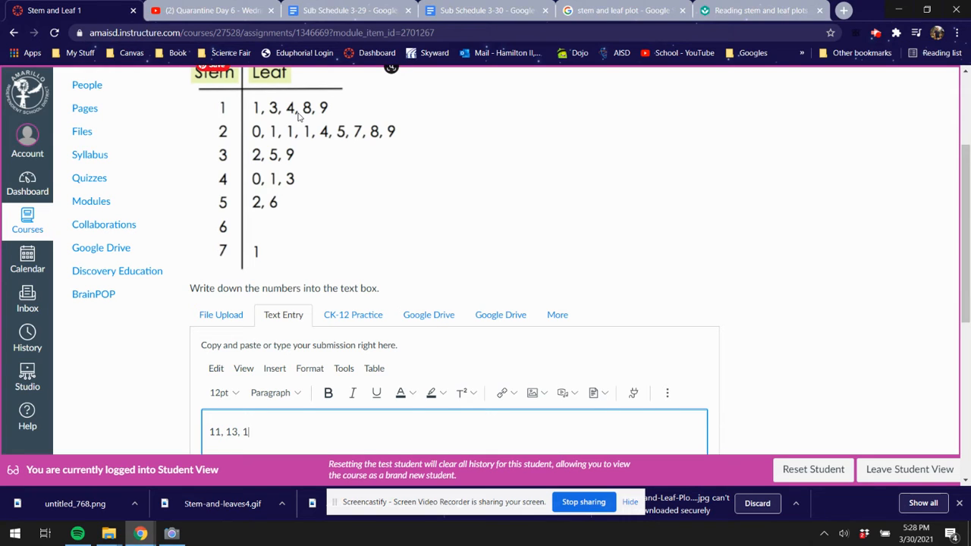
text(4)
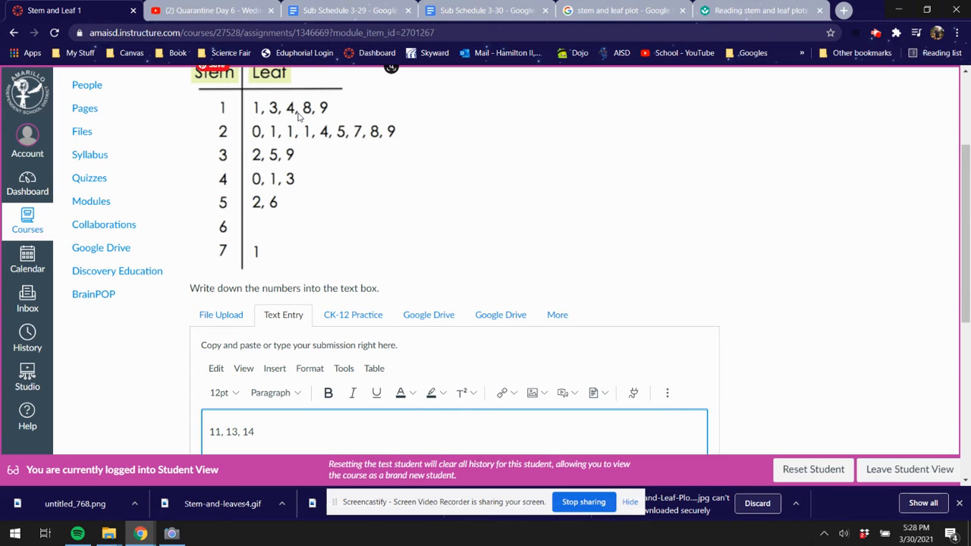
text(,)
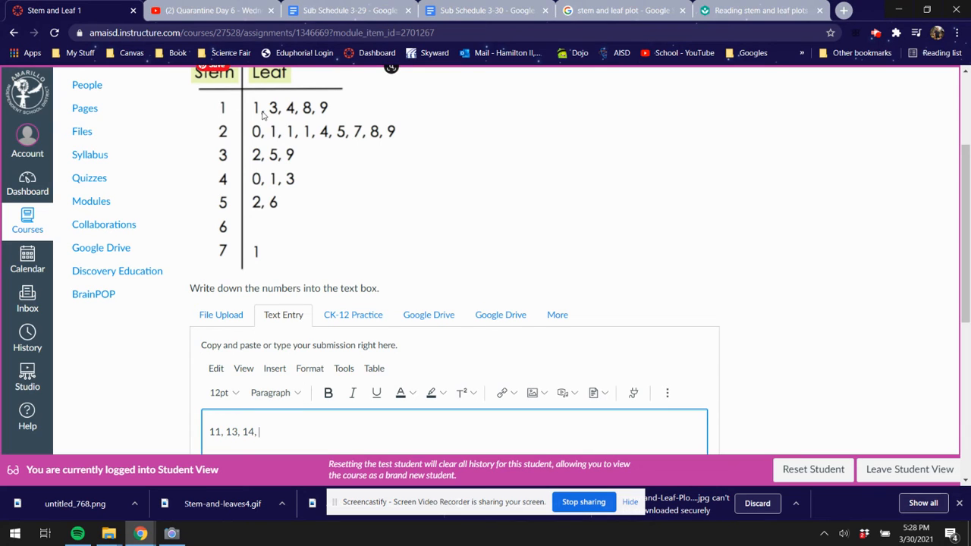
mouse_move(298, 112)
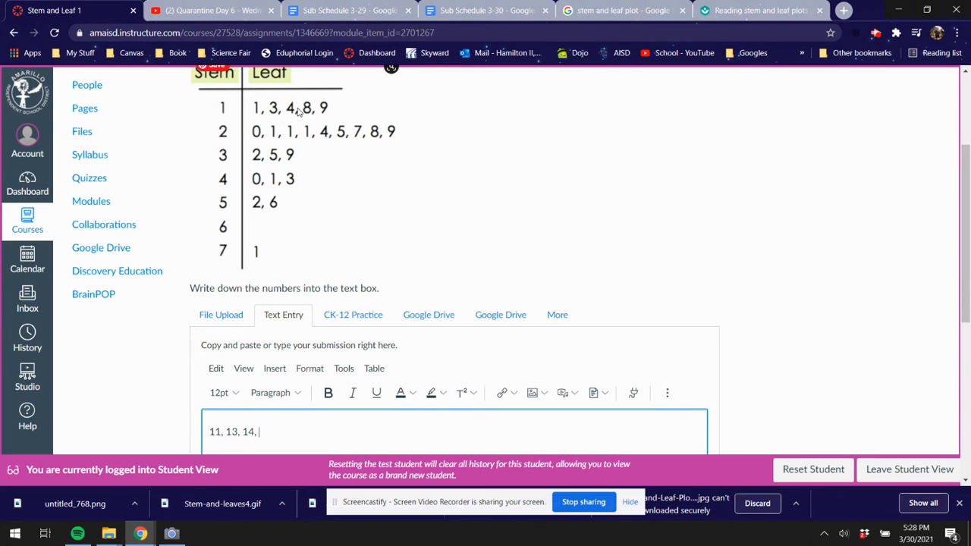
mouse_move(279, 143)
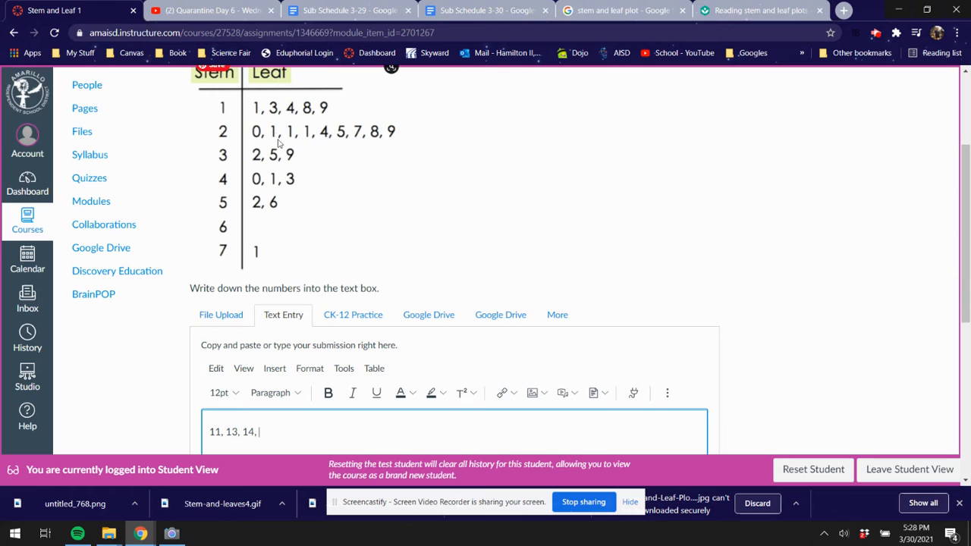
mouse_move(266, 140)
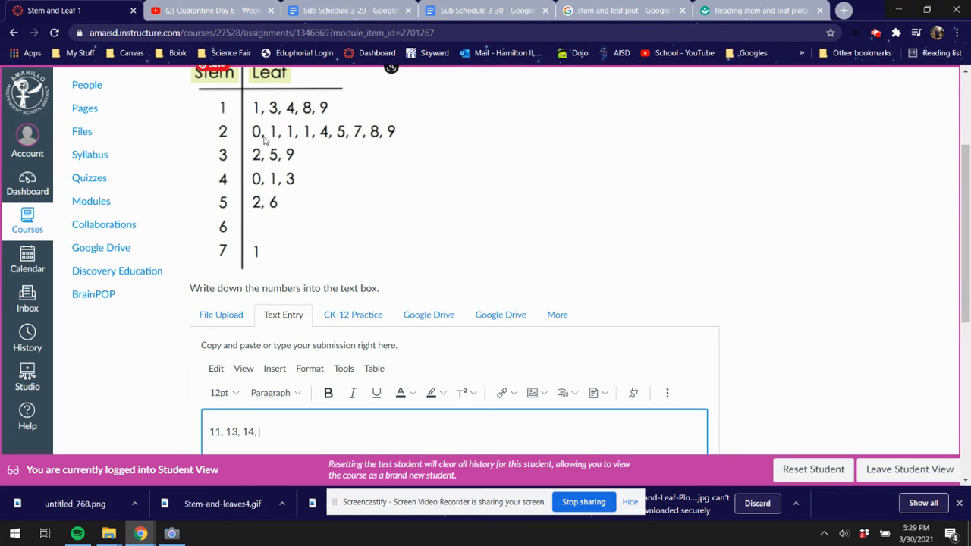
mouse_move(256, 108)
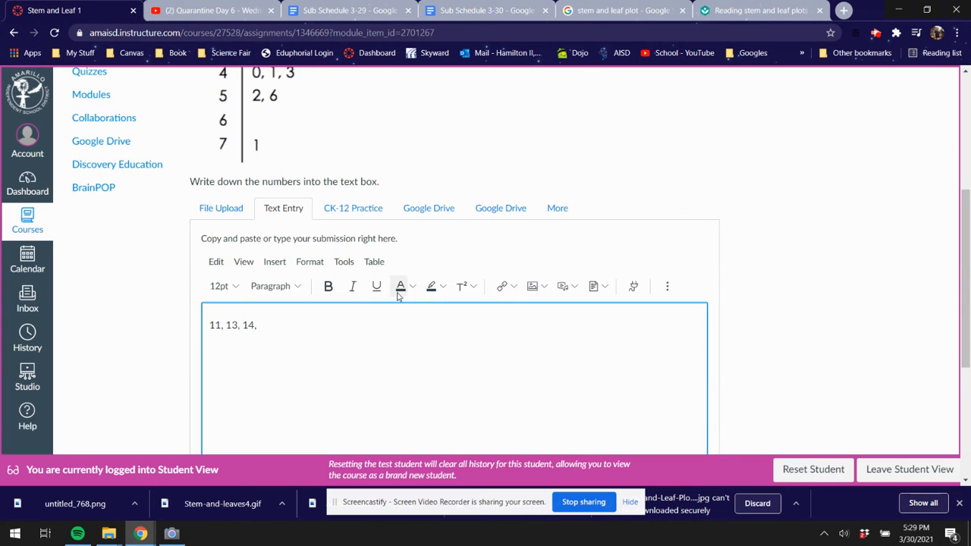
Advance to the Stem and Leaf 2 sit-ups plot assignment.
click(690, 410)
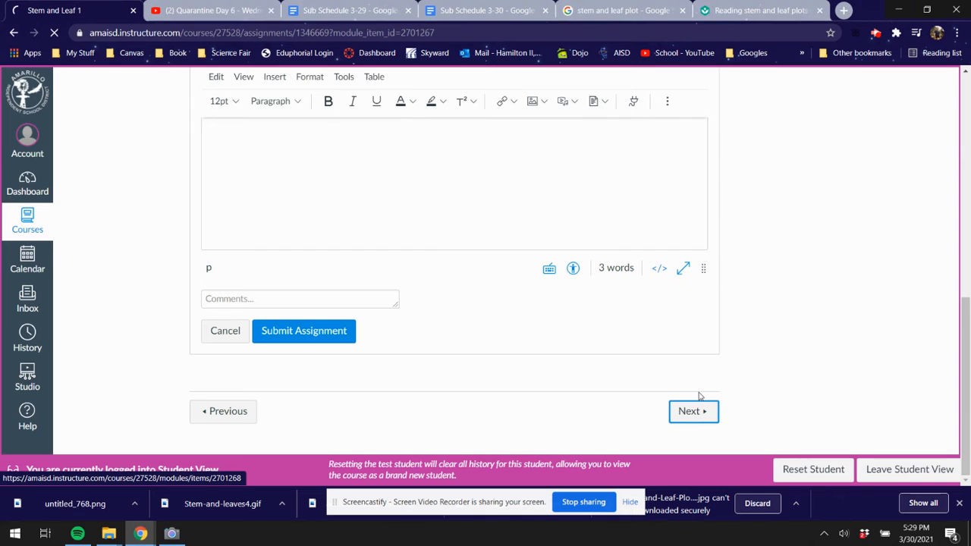
click(692, 410)
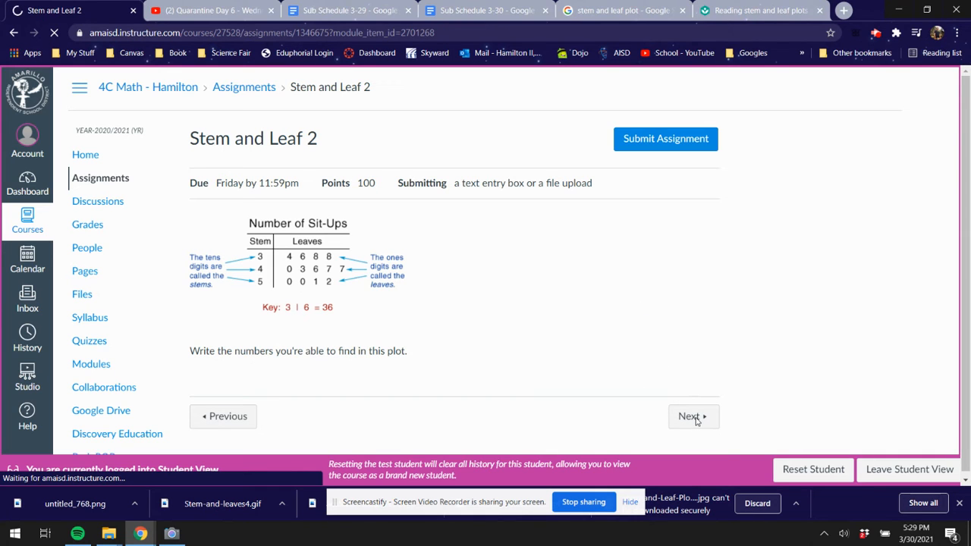
Review the Stem and Leaf 3 boxes-per-shipment plot and question, then advance.
click(693, 416)
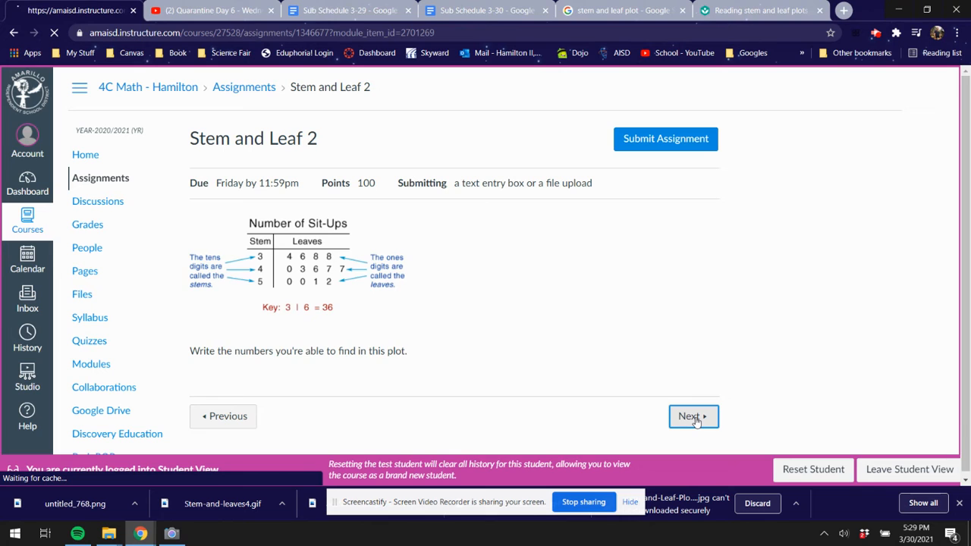
click(692, 416)
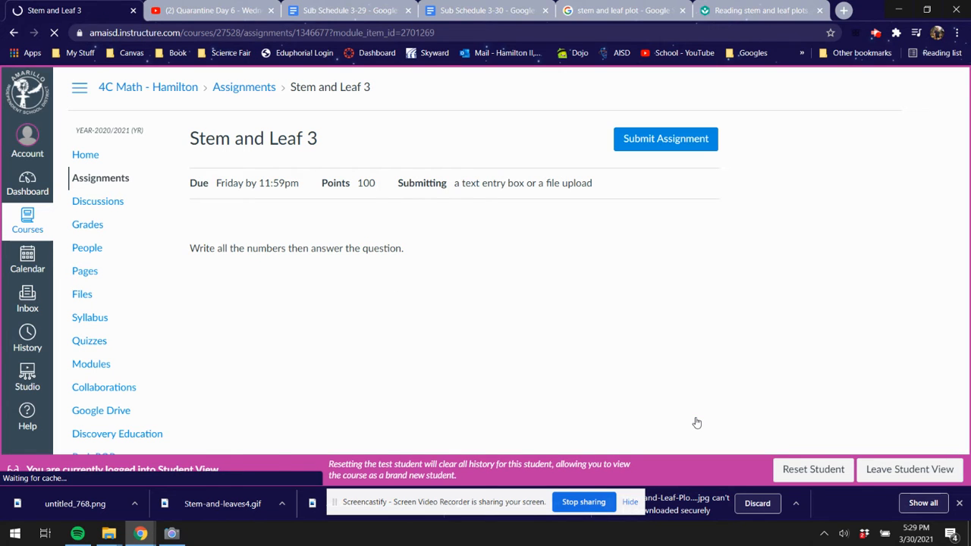
scroll(down, 3)
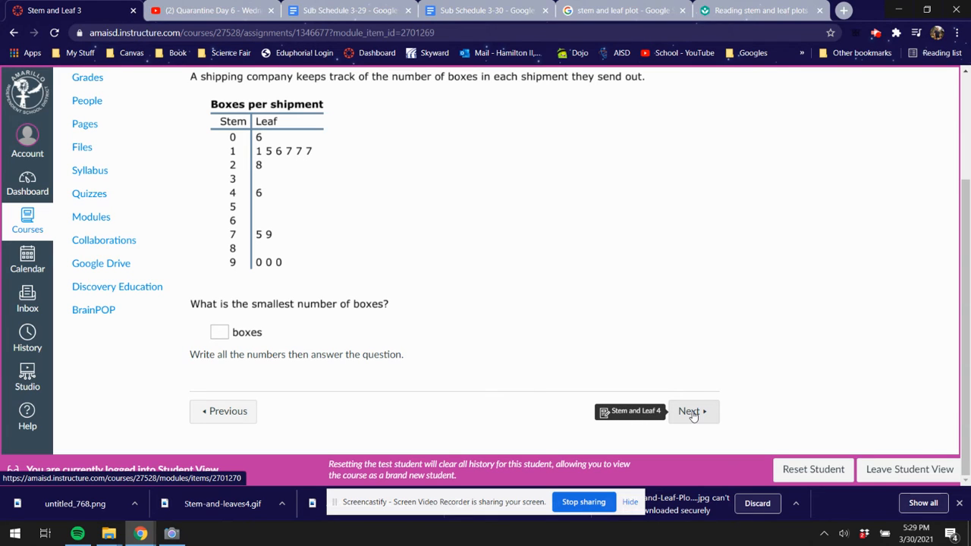
click(691, 411)
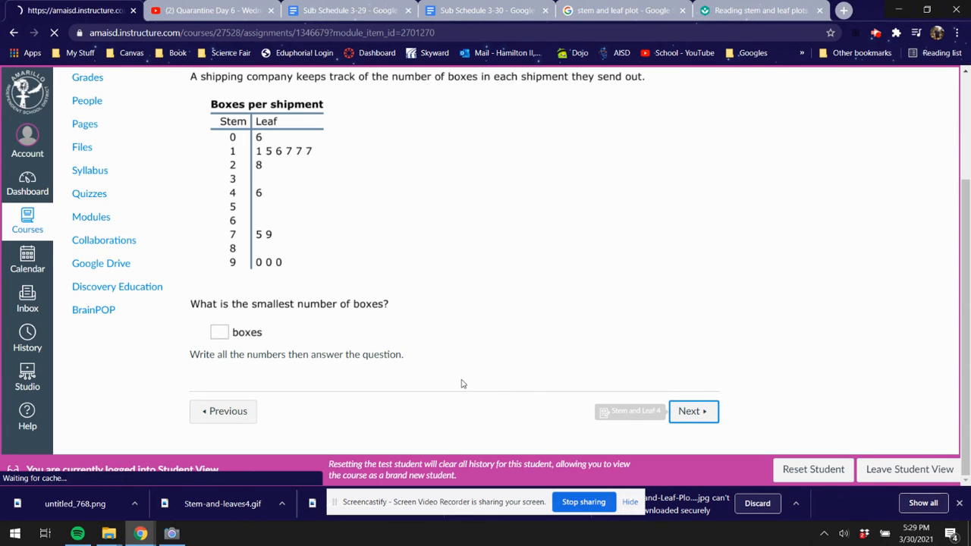
mouse_move(458, 366)
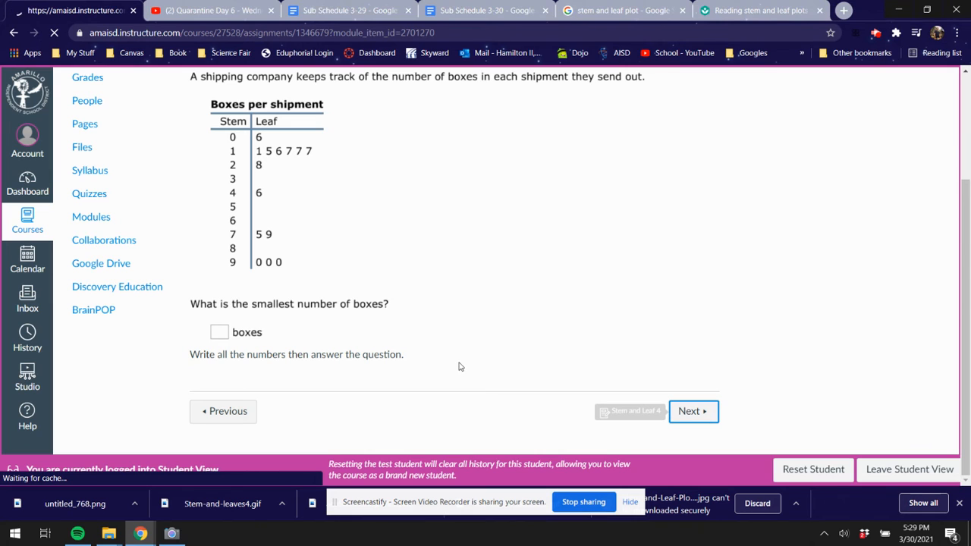
click(688, 410)
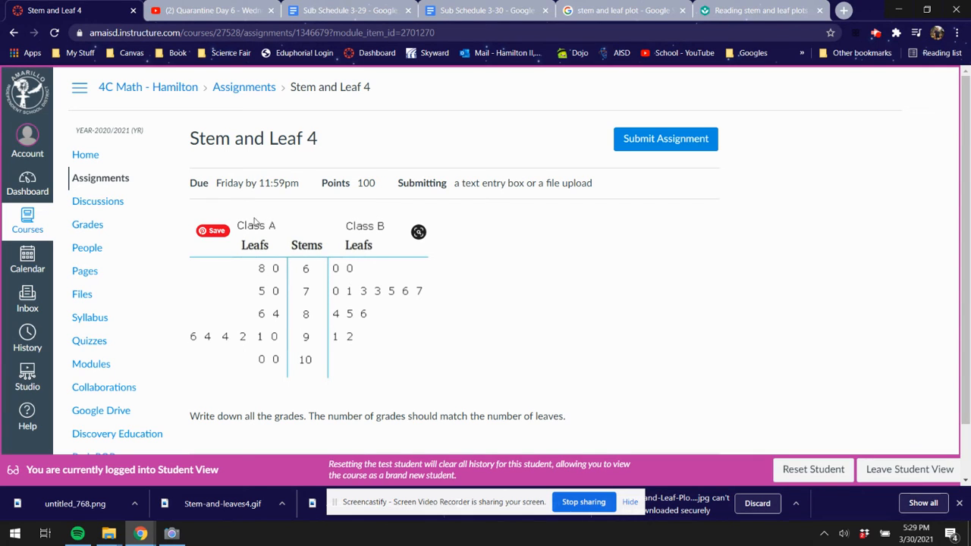
mouse_move(298, 273)
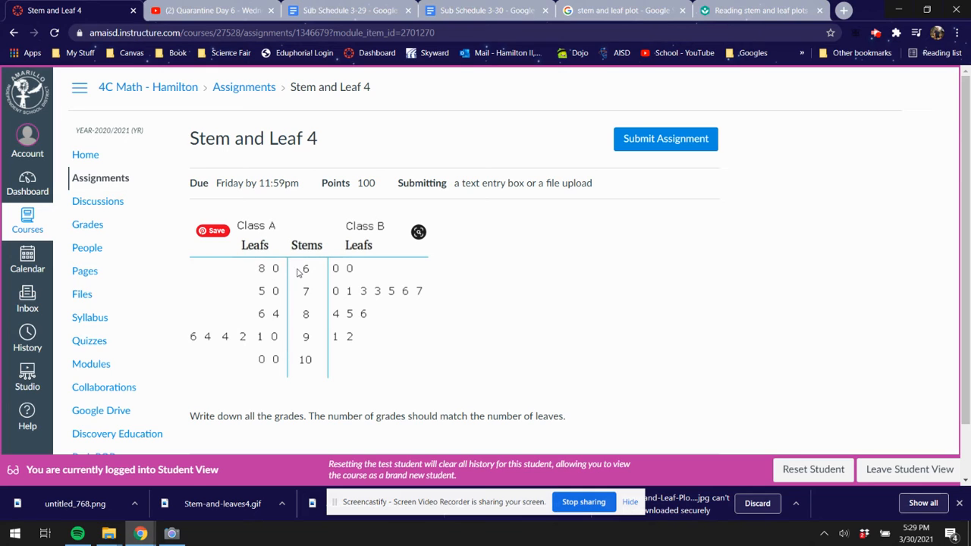
mouse_move(288, 196)
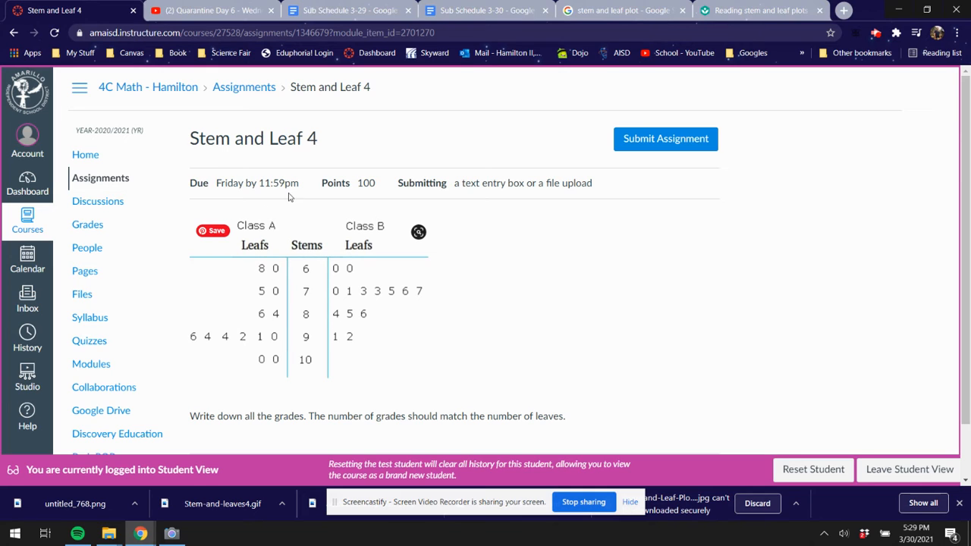
mouse_move(308, 273)
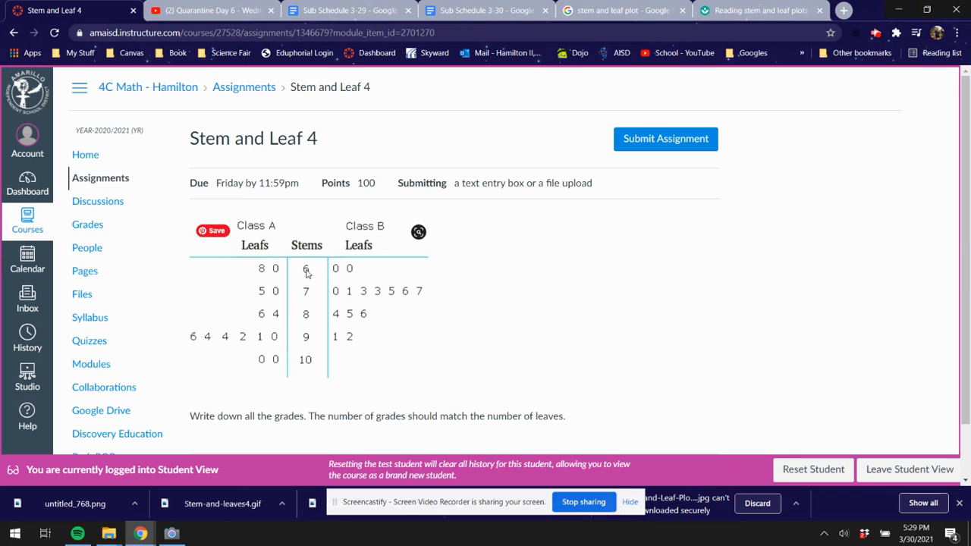
mouse_move(340, 273)
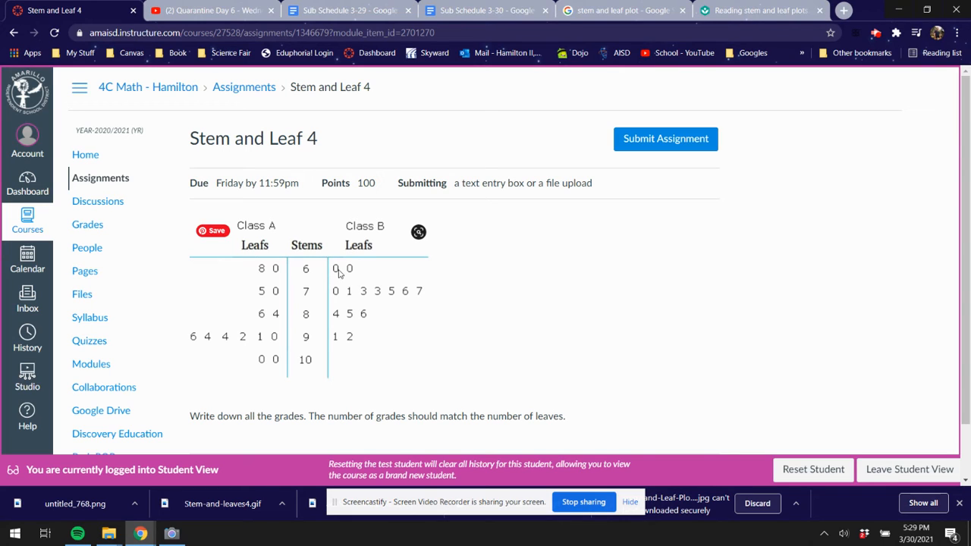
mouse_move(309, 278)
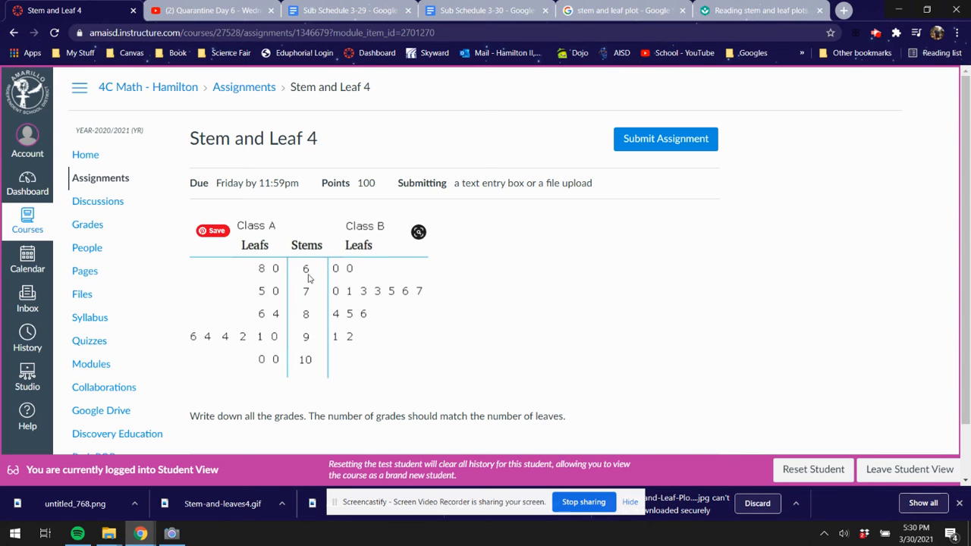
mouse_move(352, 274)
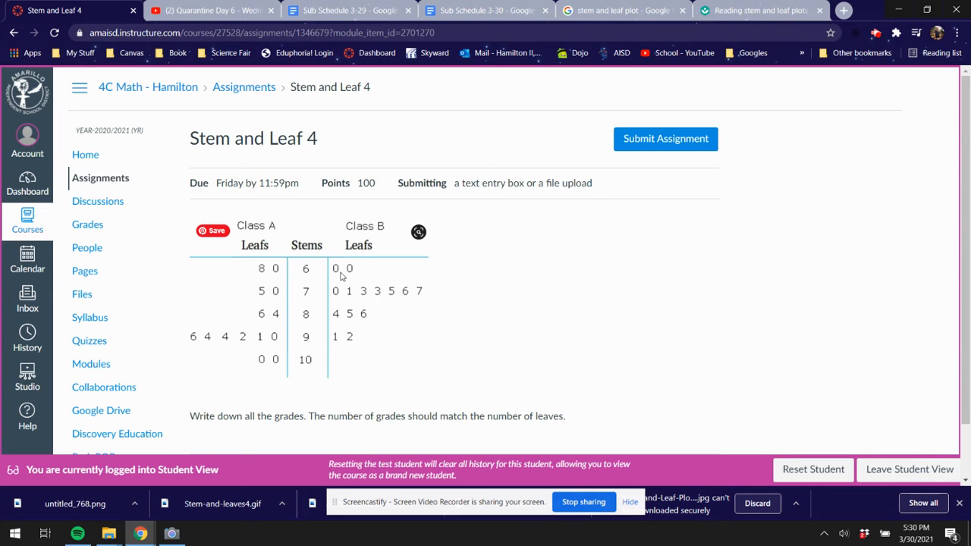
mouse_move(273, 249)
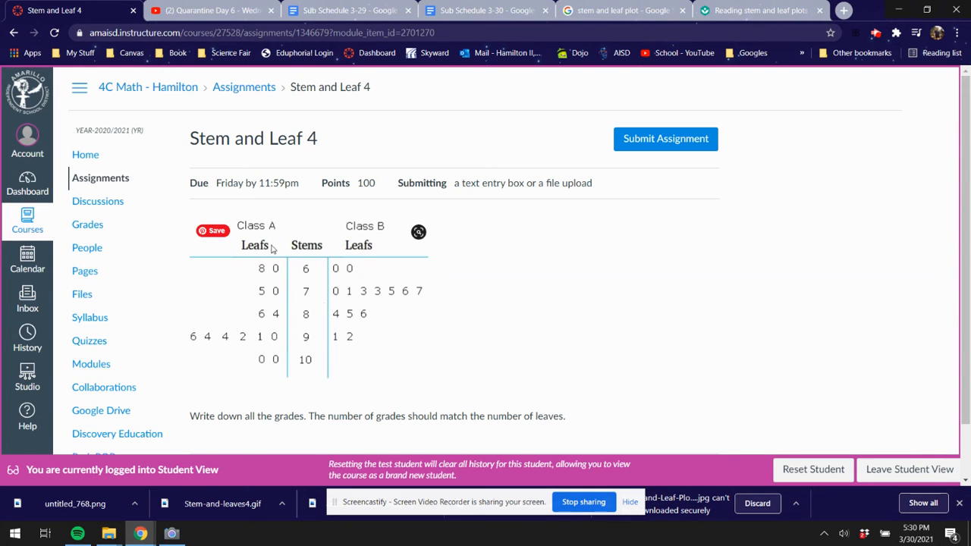
mouse_move(305, 273)
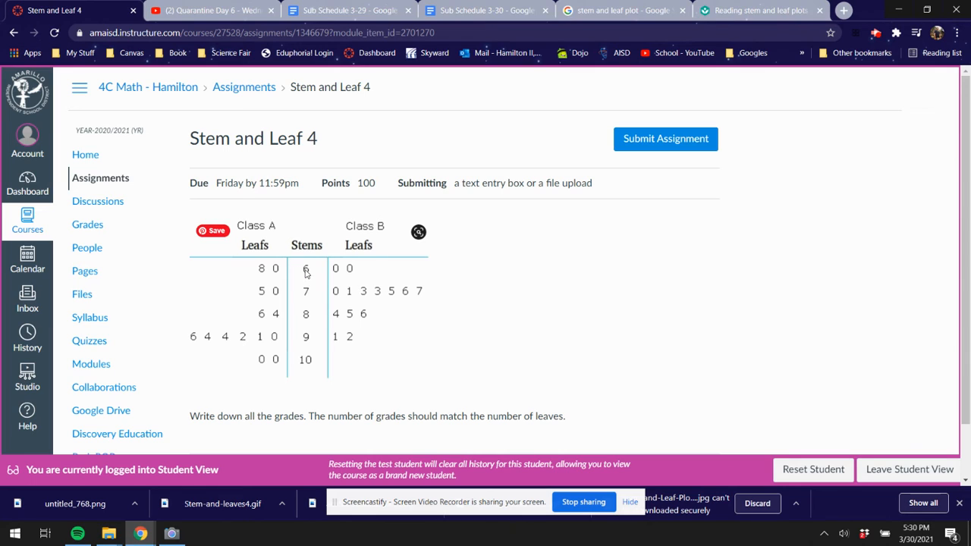
mouse_move(287, 283)
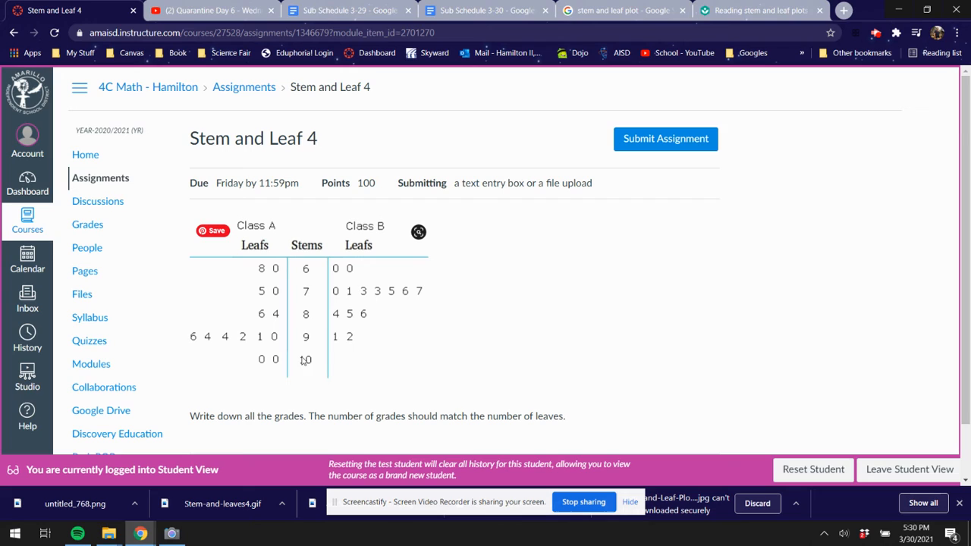
mouse_move(311, 271)
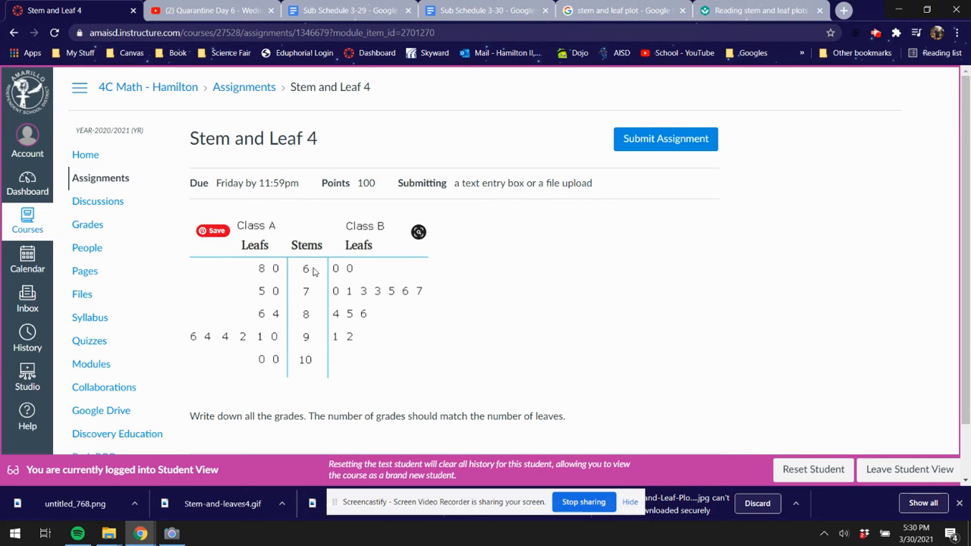
mouse_move(309, 271)
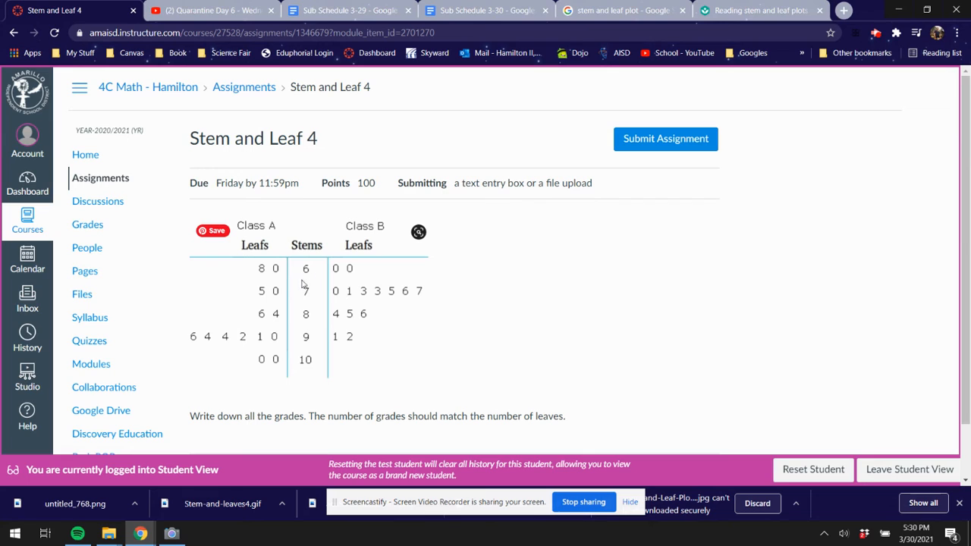
mouse_move(307, 271)
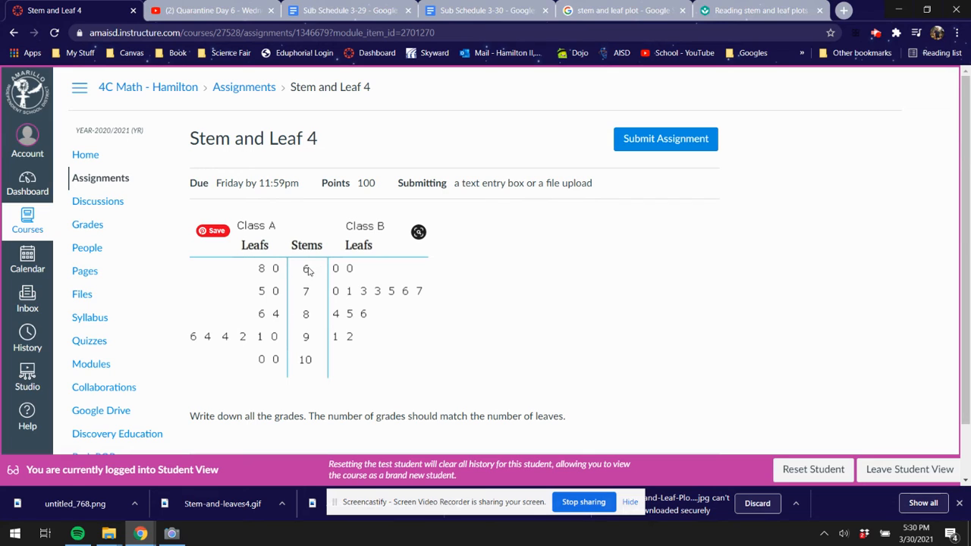
mouse_move(273, 274)
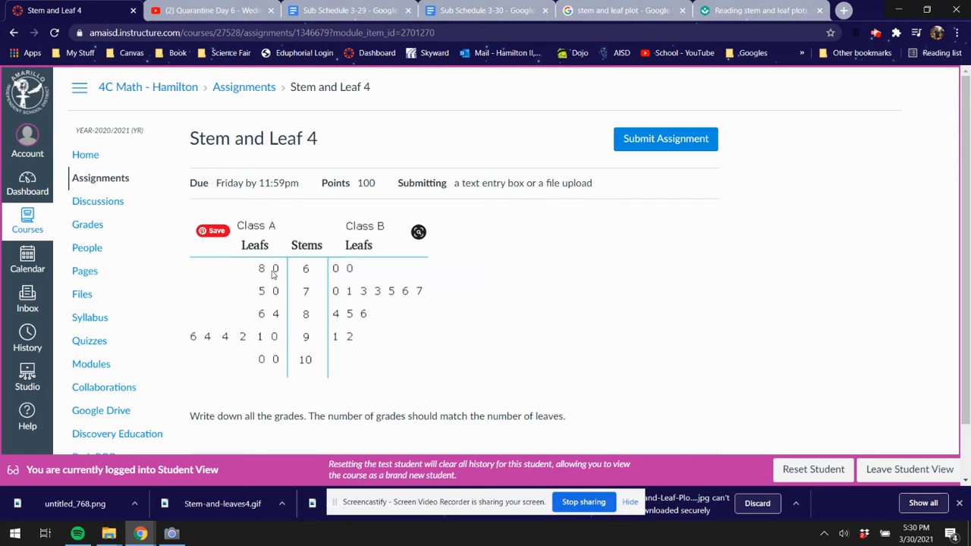
mouse_move(310, 294)
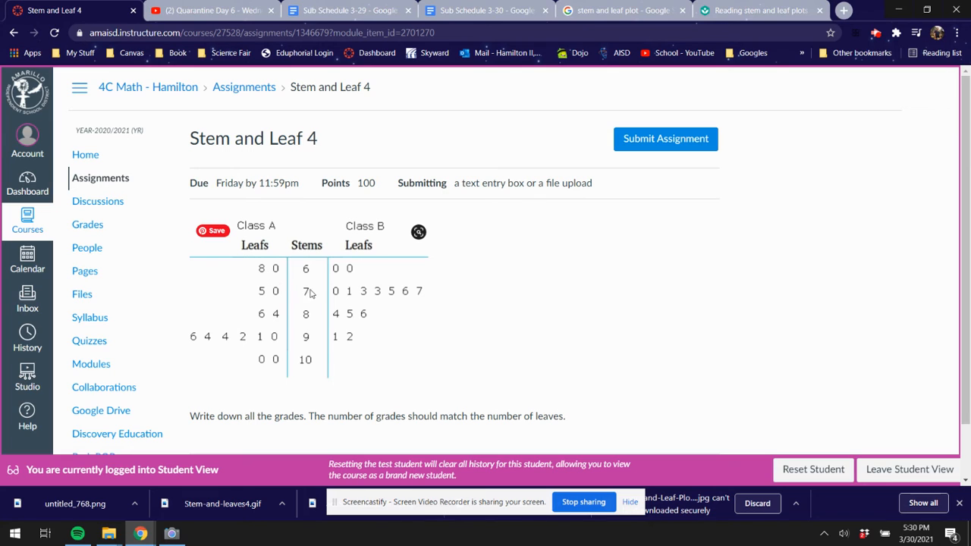
mouse_move(357, 296)
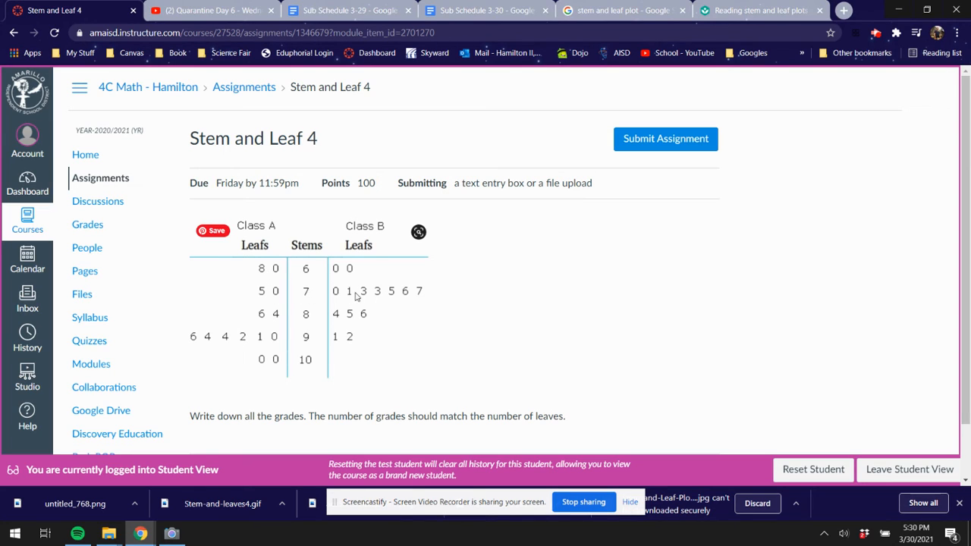
mouse_move(307, 307)
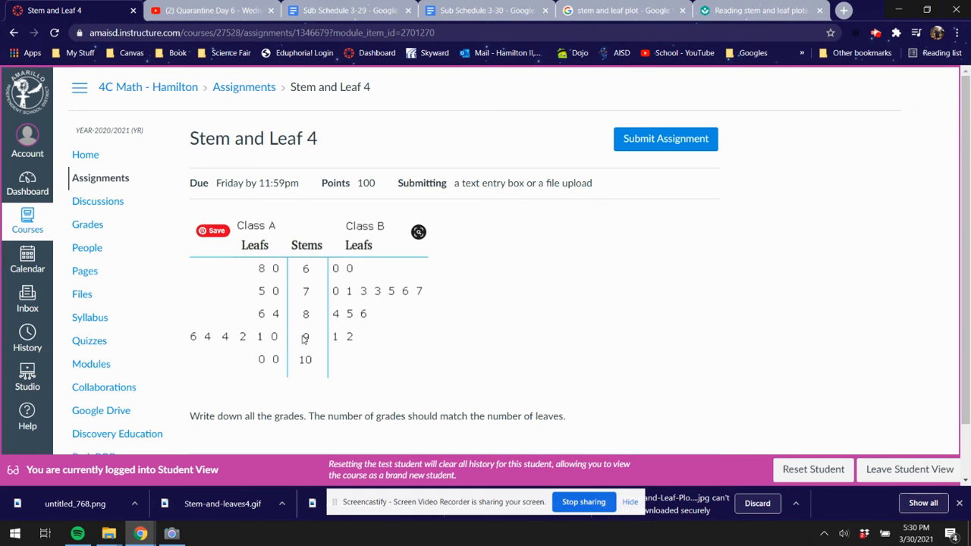
mouse_move(307, 347)
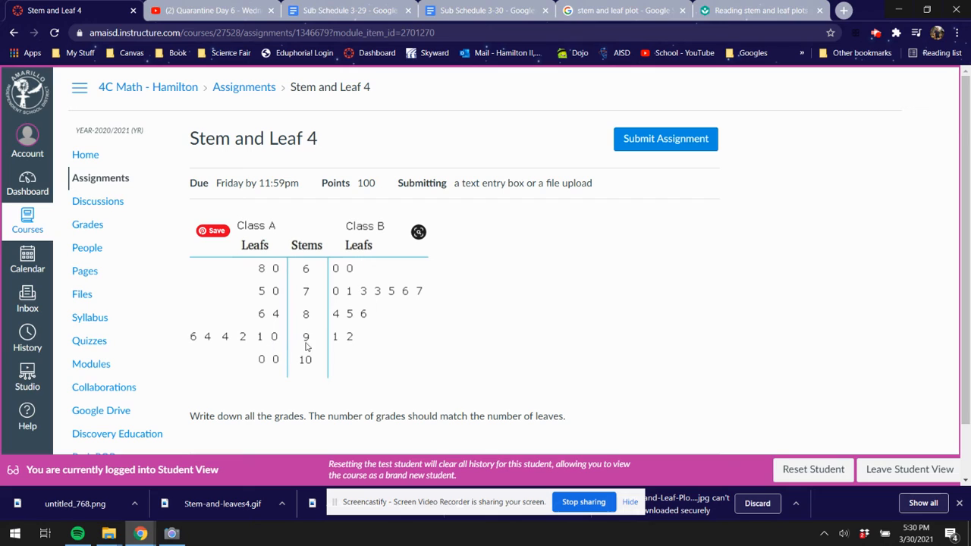
mouse_move(295, 317)
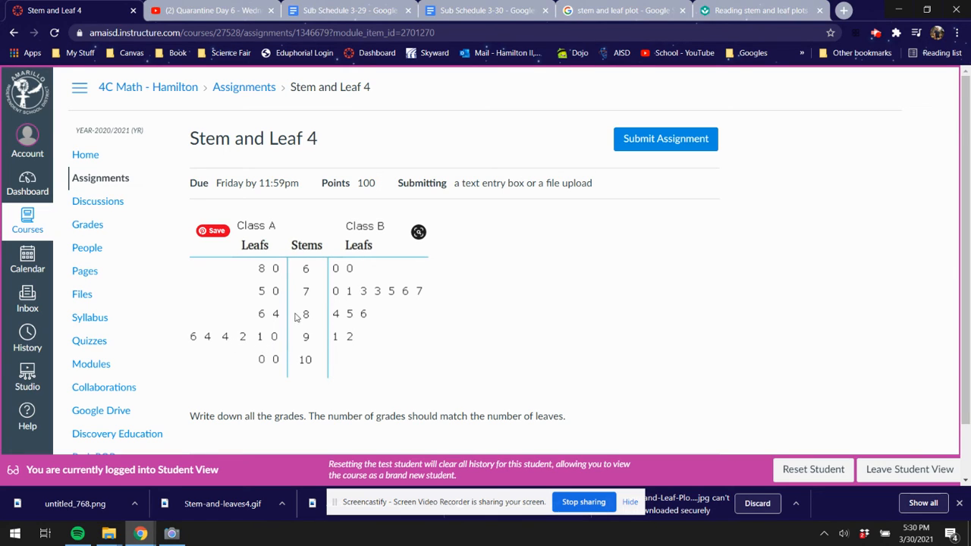
mouse_move(307, 366)
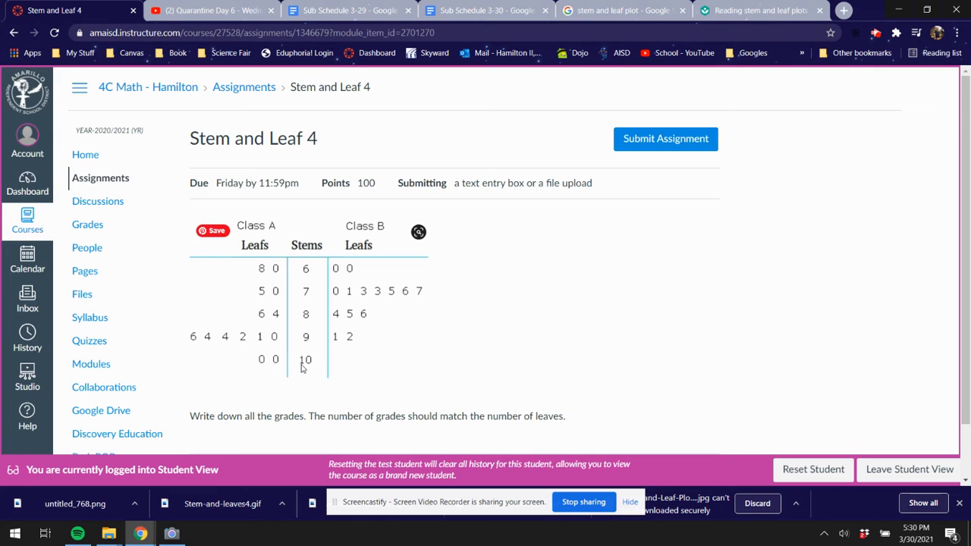
mouse_move(307, 365)
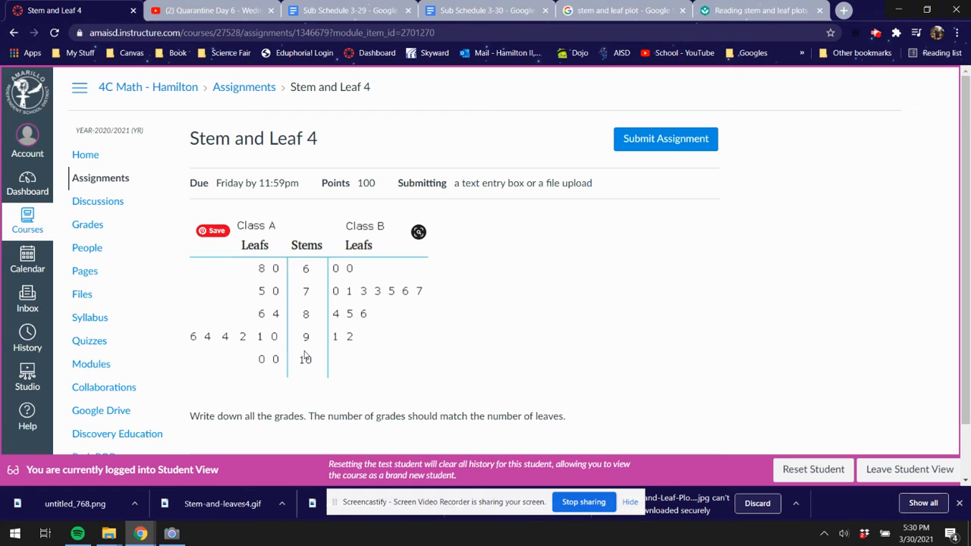
mouse_move(330, 307)
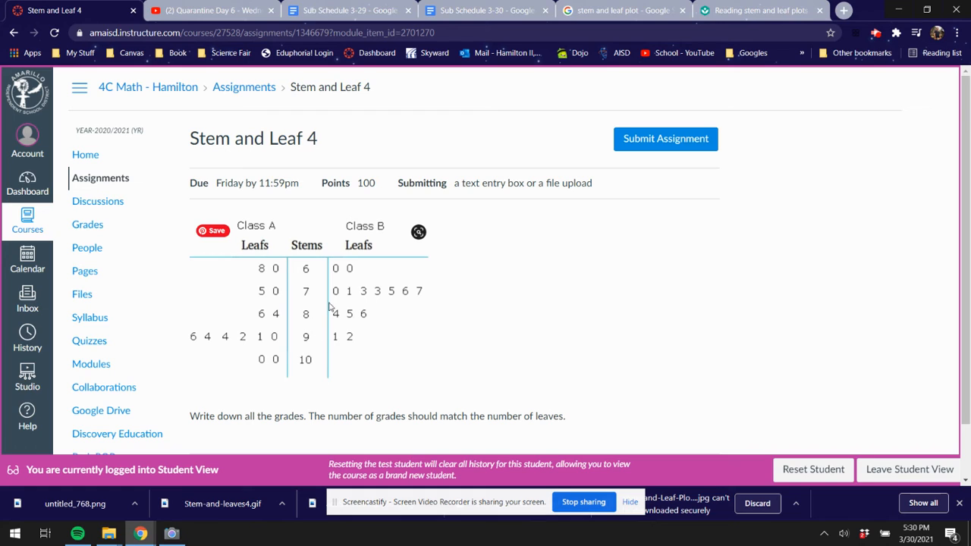
mouse_move(275, 275)
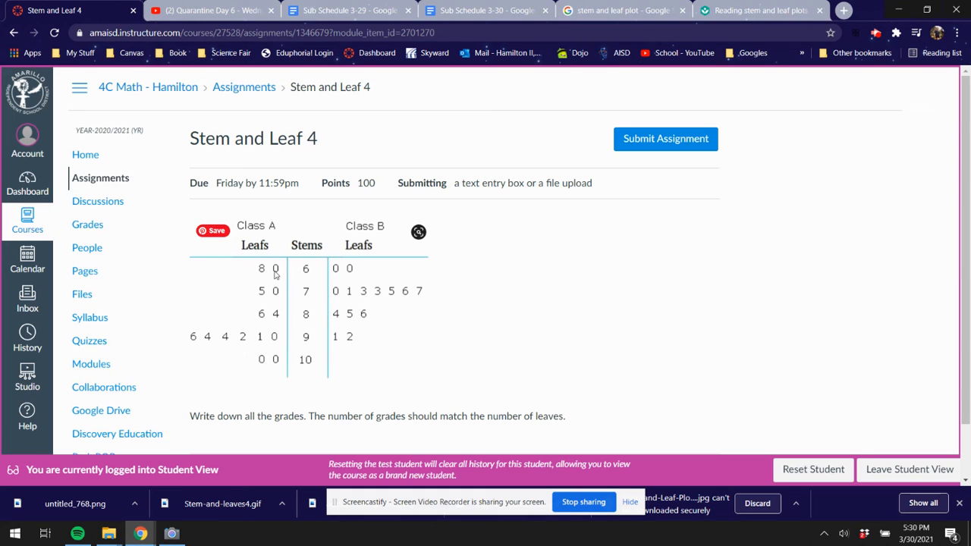
mouse_move(315, 379)
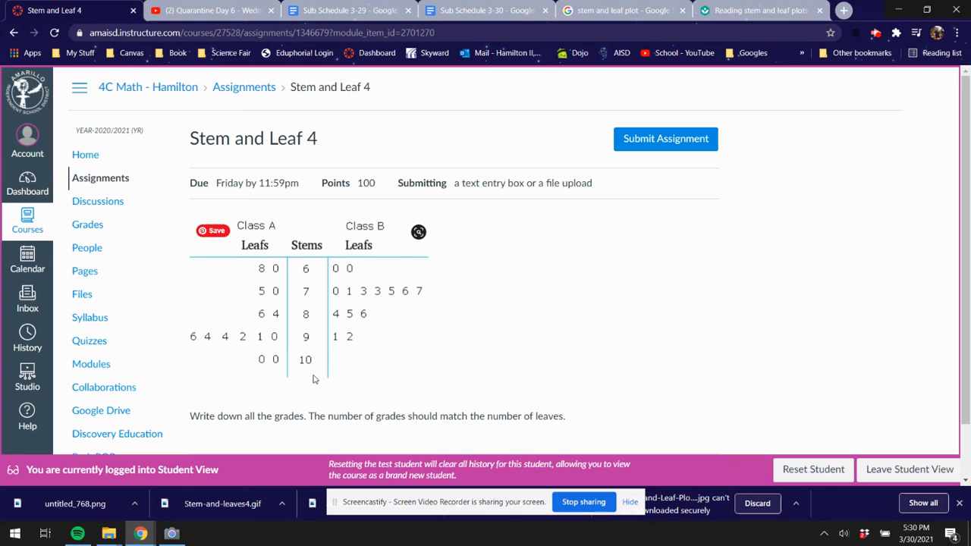
mouse_move(303, 288)
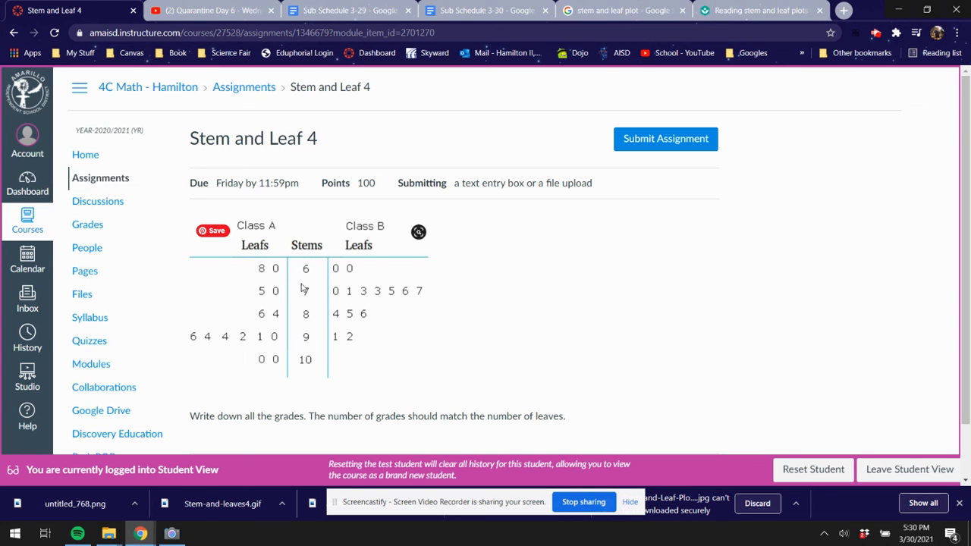
Advance past Stem and Leaf 4 to the I Lived by OneRepublic page.
scroll(down, 3)
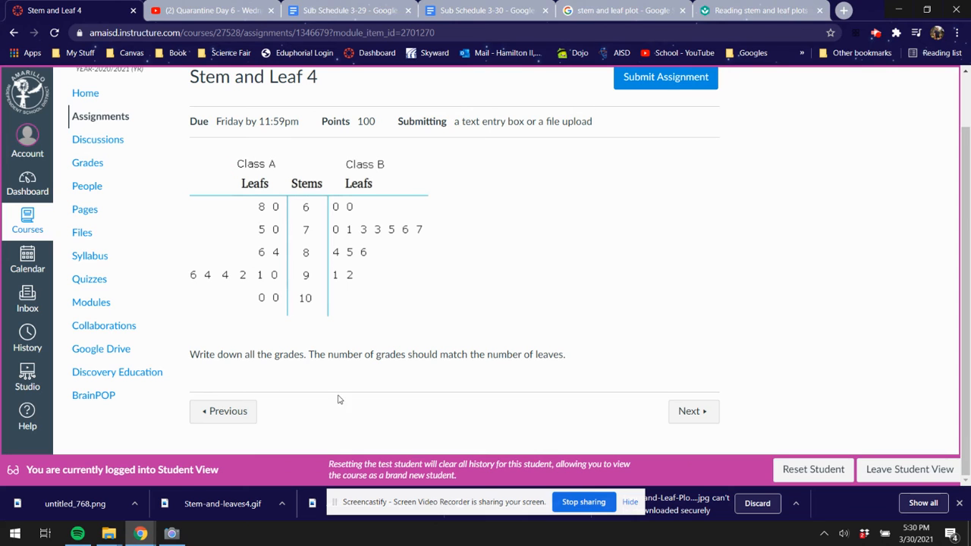
mouse_move(554, 297)
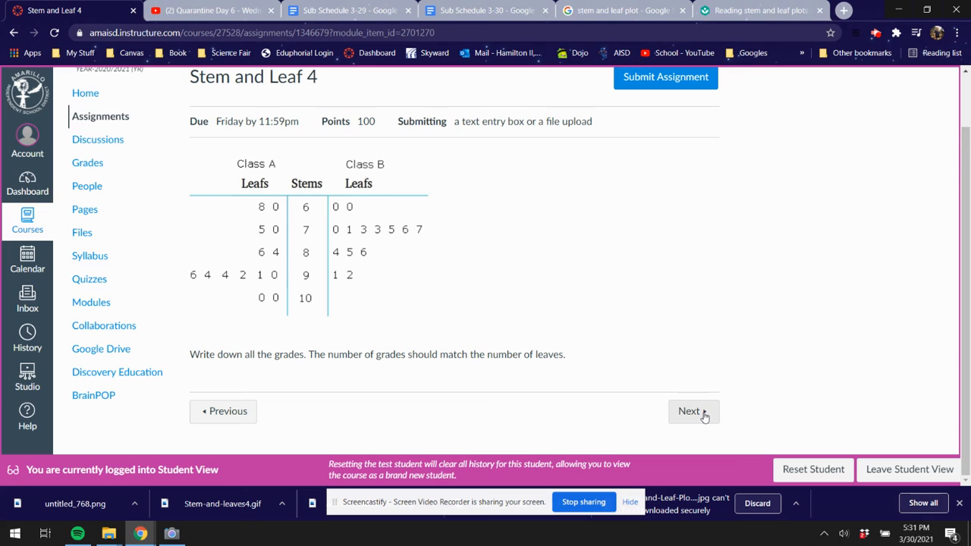
click(691, 411)
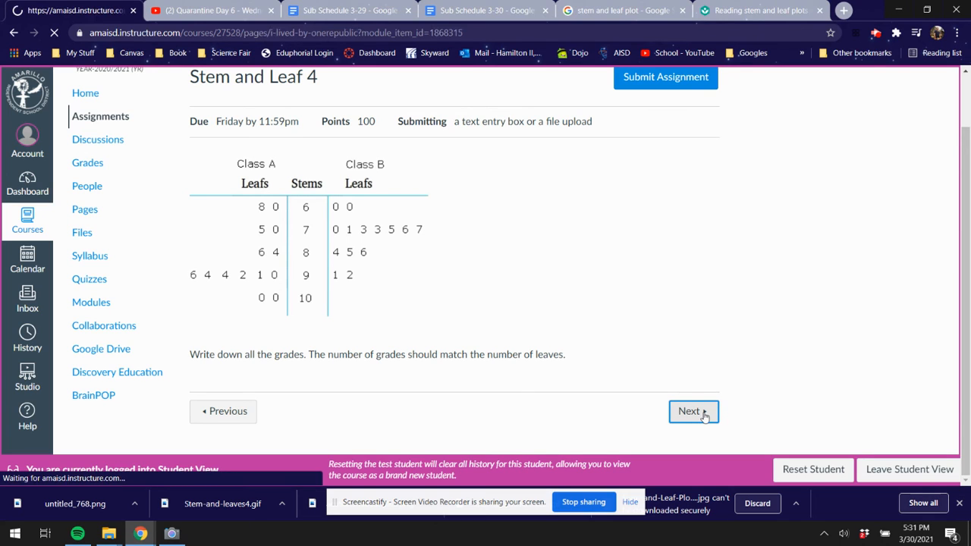
click(689, 411)
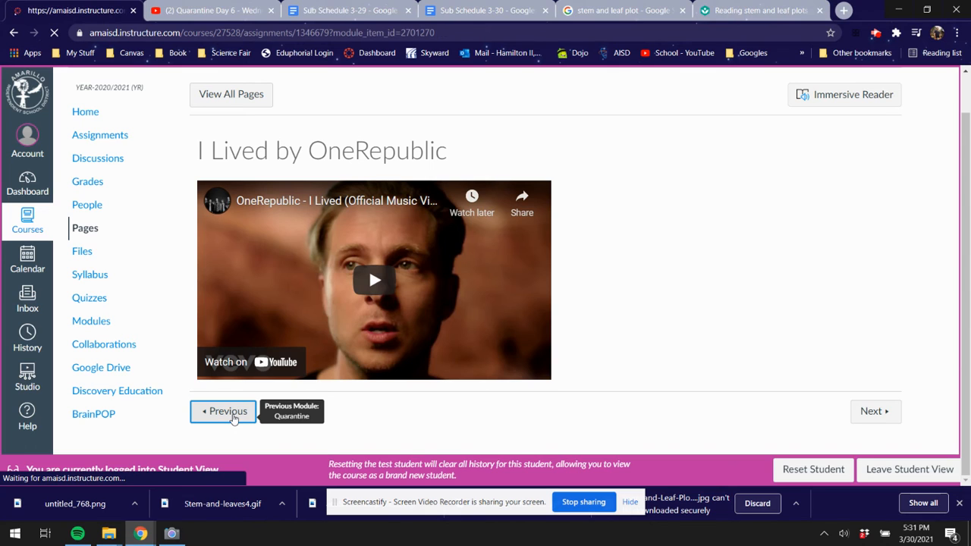
Go back to Stem and Leaf 4 and scroll to the Class A/B grades plot.
click(223, 412)
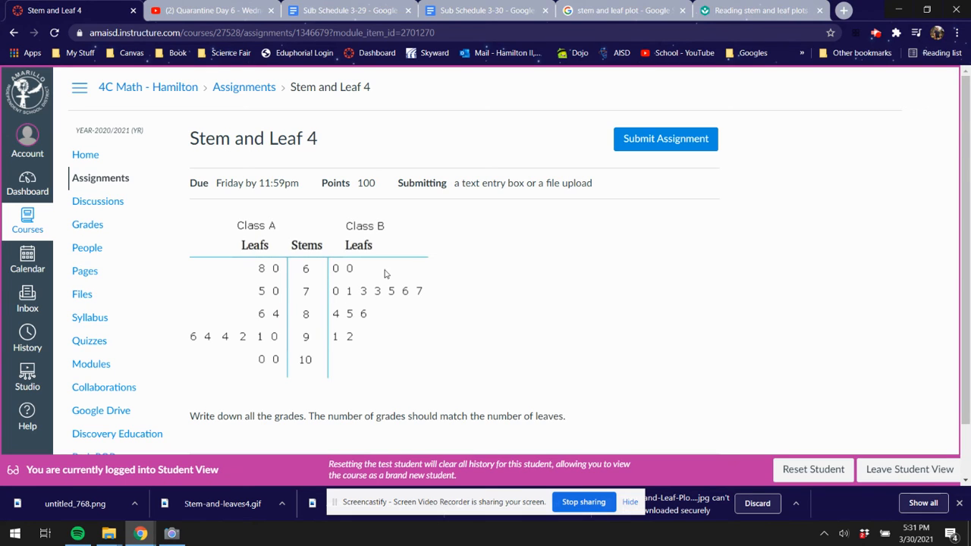
mouse_move(379, 346)
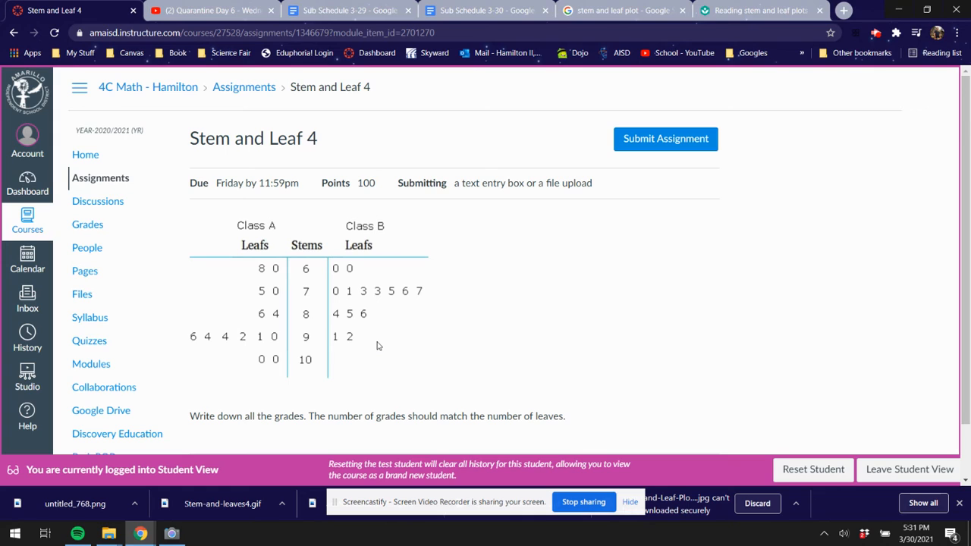
mouse_move(190, 260)
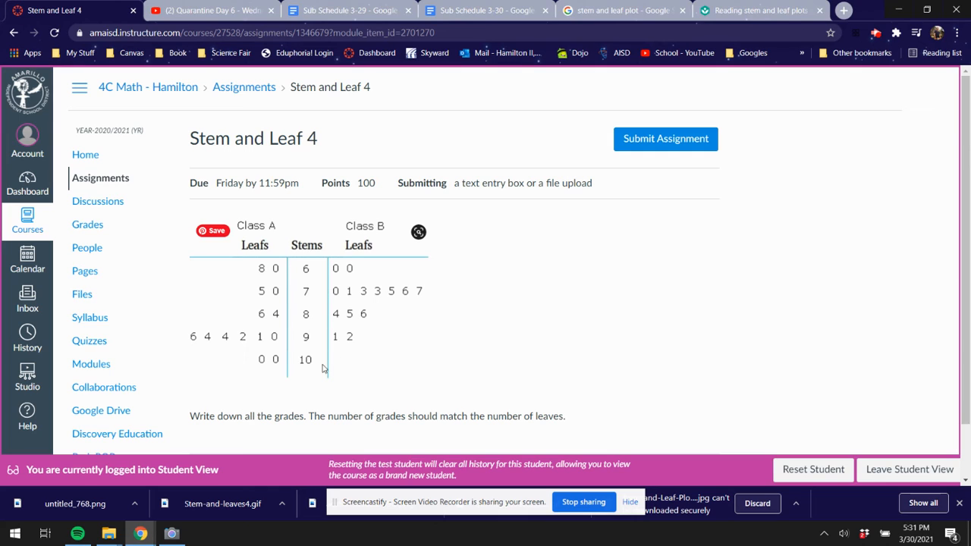
mouse_move(456, 305)
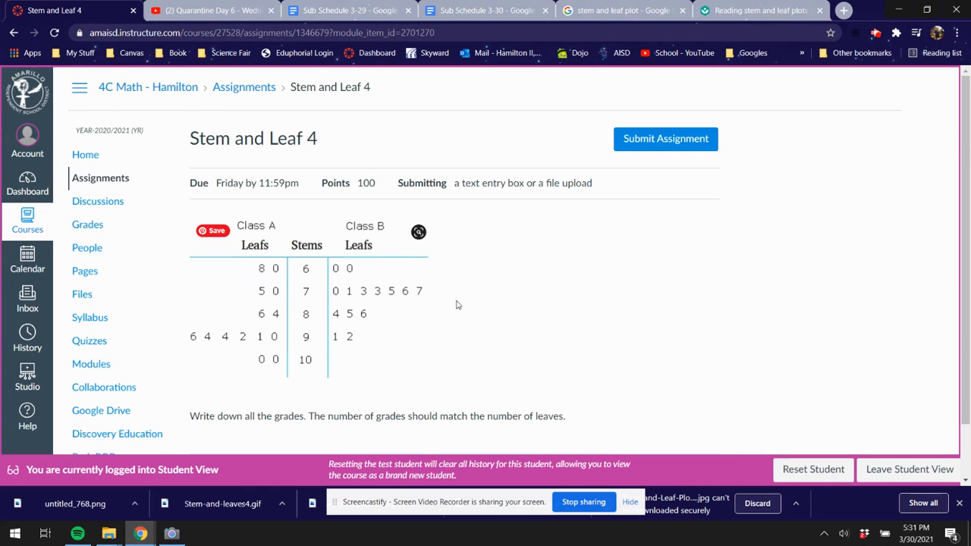
mouse_move(311, 292)
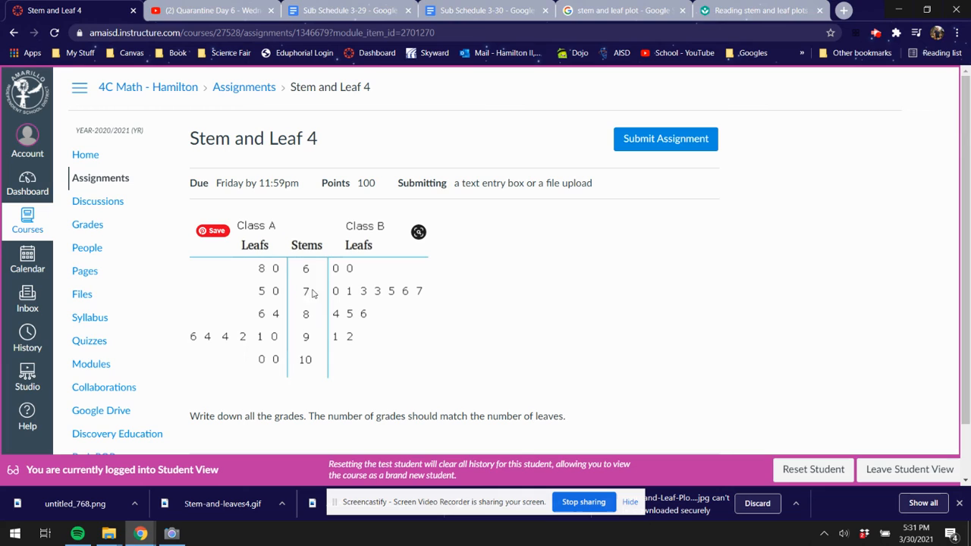
mouse_move(343, 303)
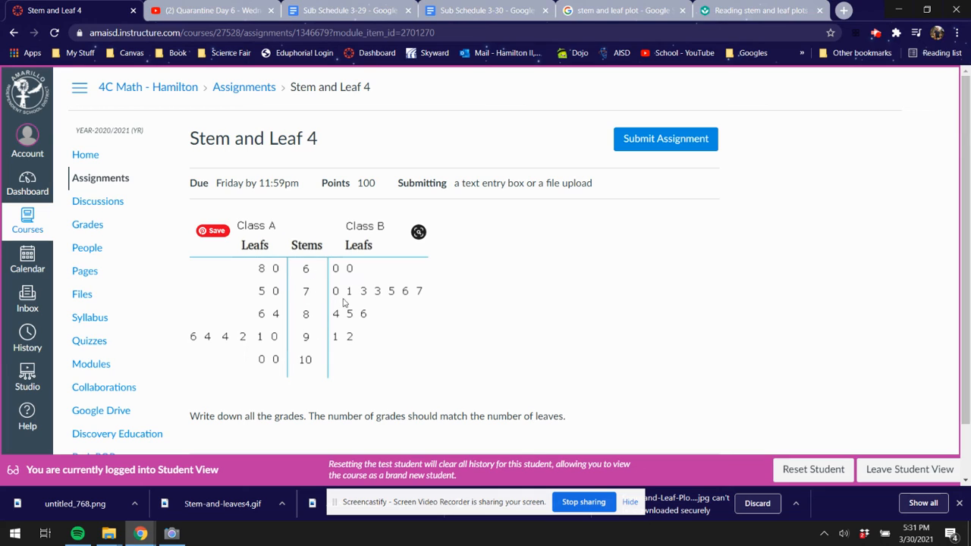
mouse_move(425, 296)
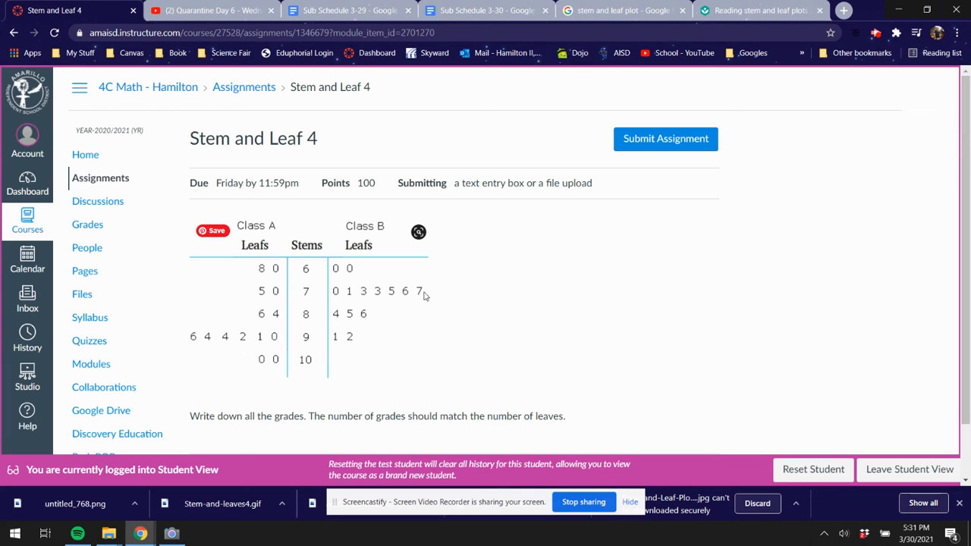
mouse_move(339, 344)
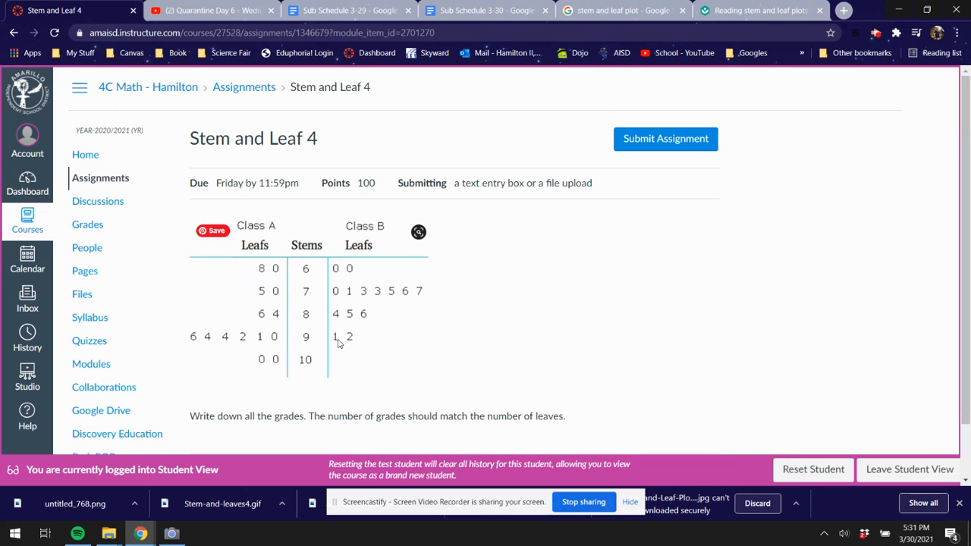
mouse_move(352, 330)
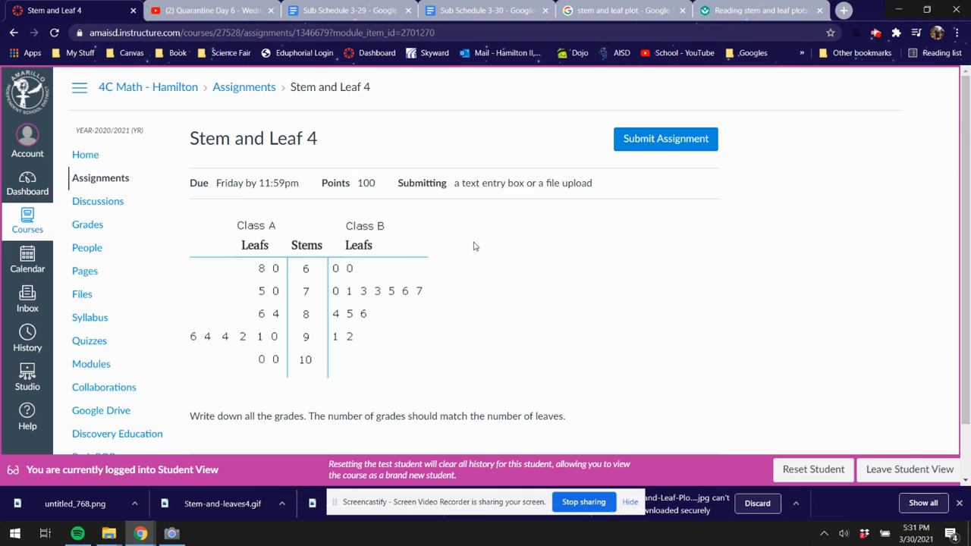
scroll(down, 3)
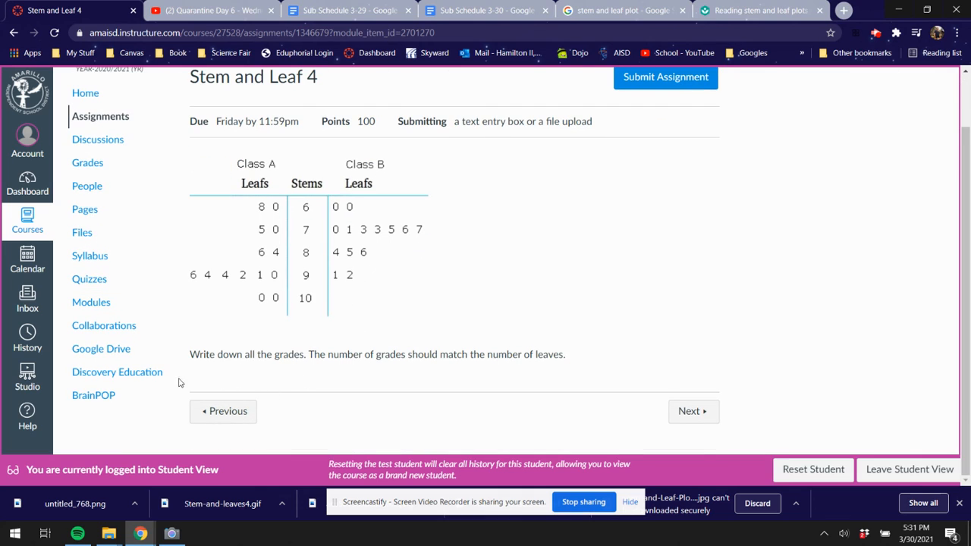